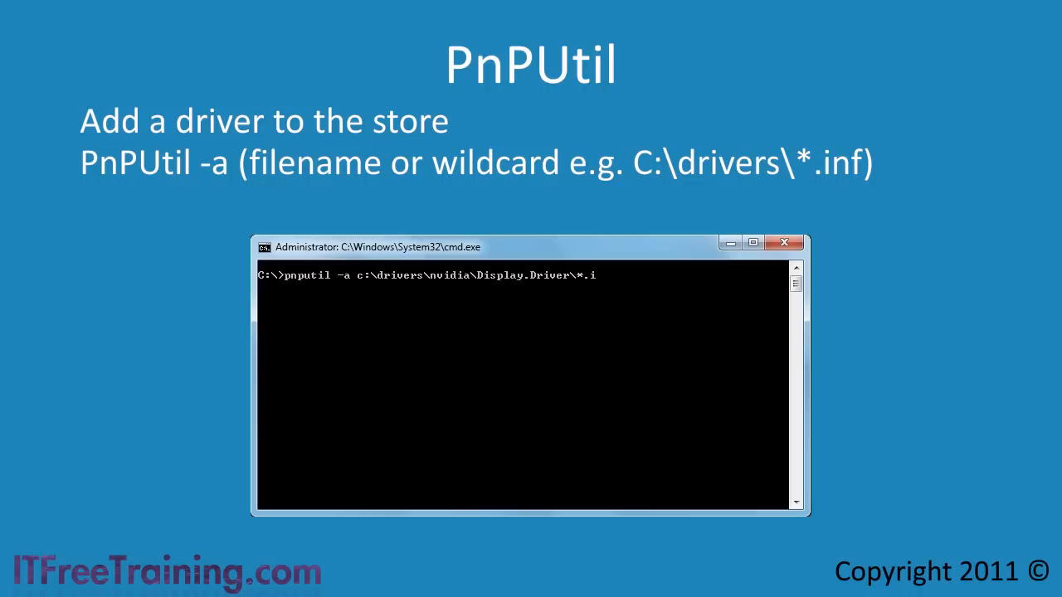
# Add the NVIDIA display driver .inf package to the driver store with pnputil -a
pyautogui.write('nf')
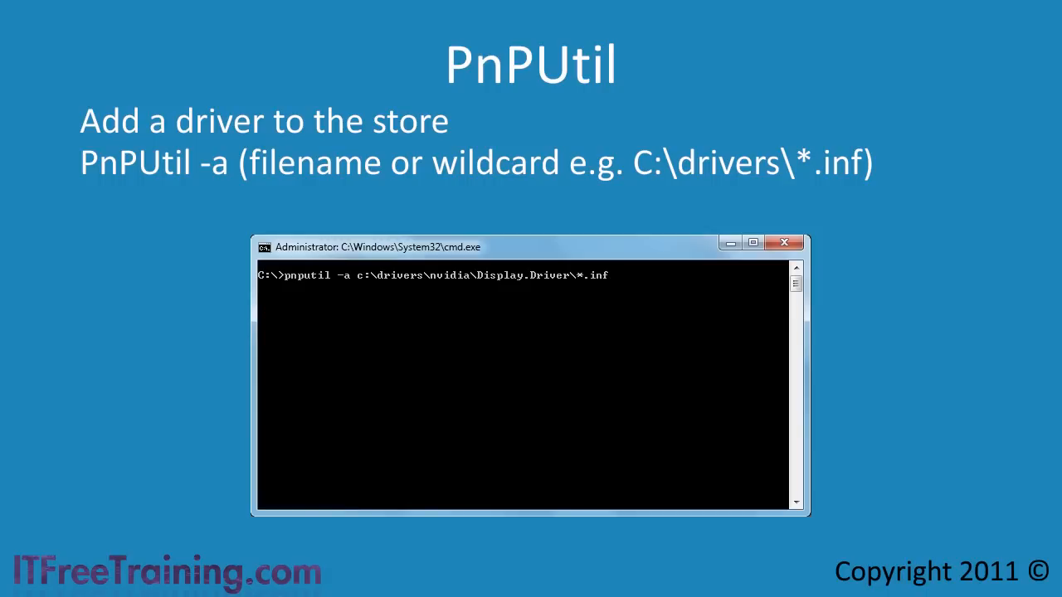
pyautogui.press('Return')
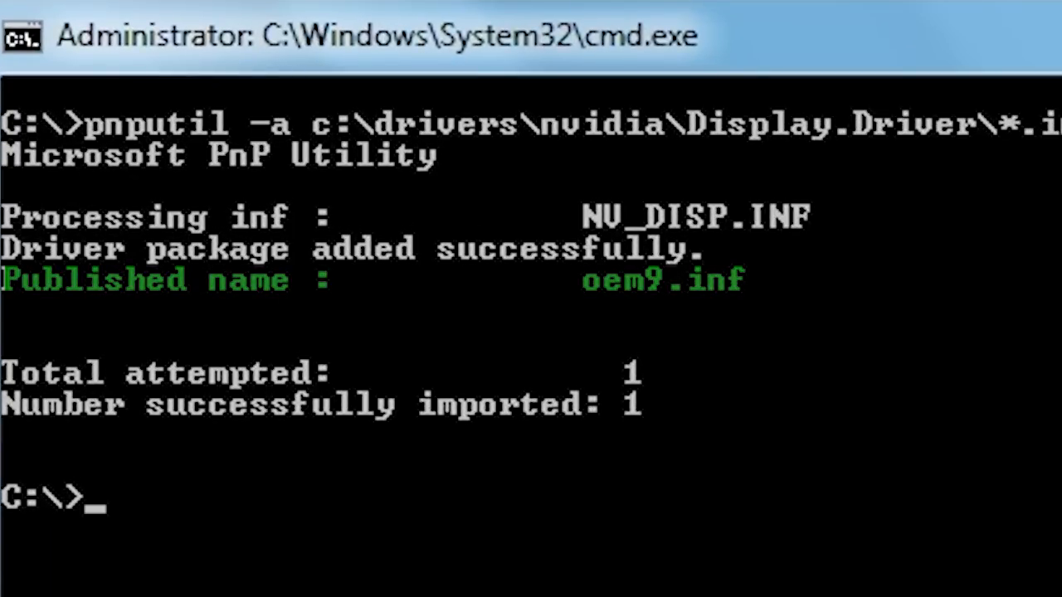
# Delete the published package oem9.inf from the driver store with pnputil -d
pyautogui.write('pnp')
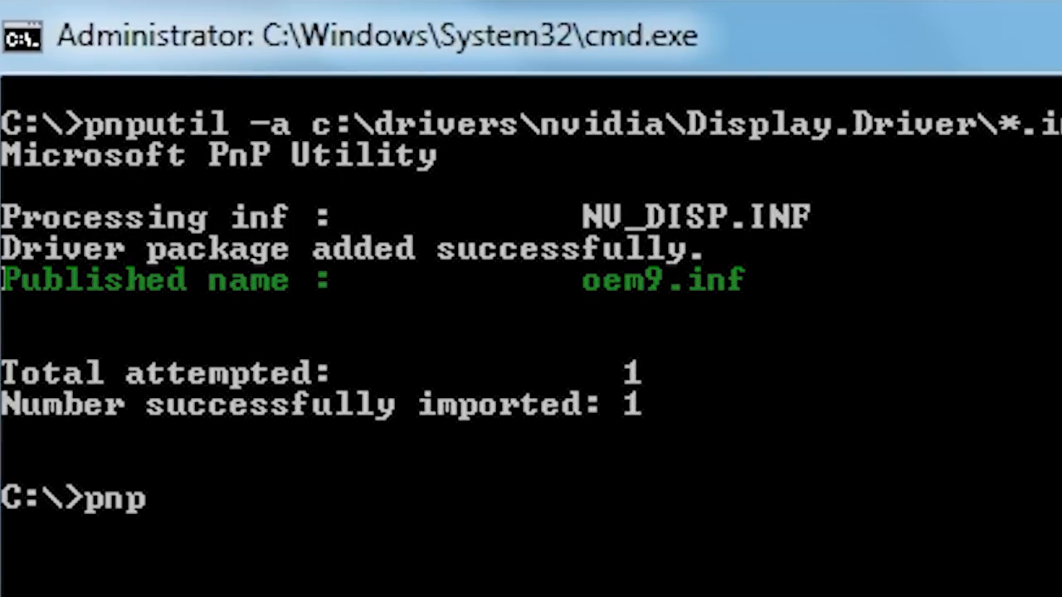
pyautogui.write('util -d oem')
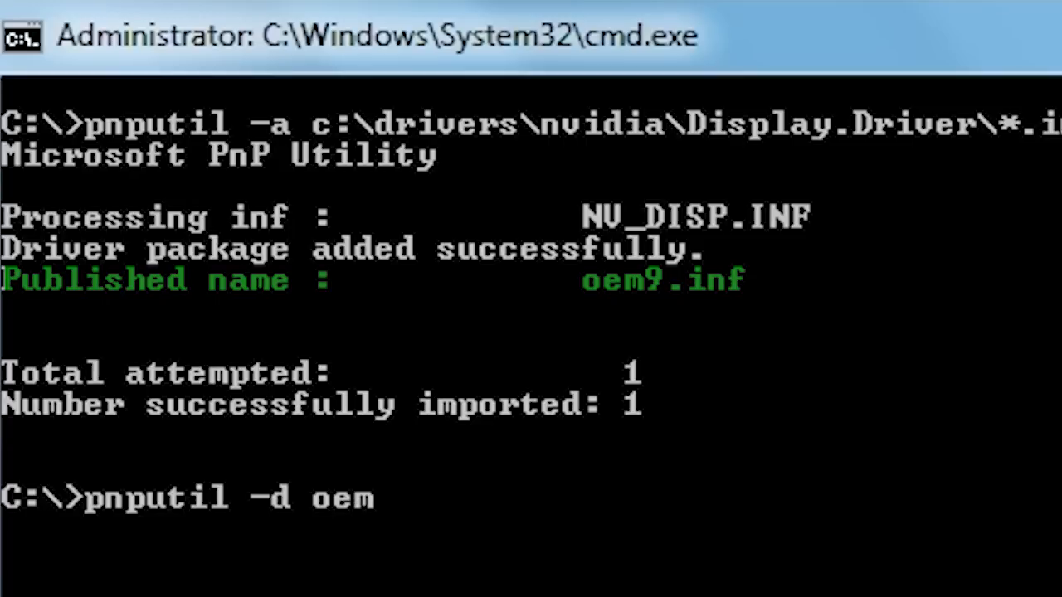
pyautogui.write('9.inf')
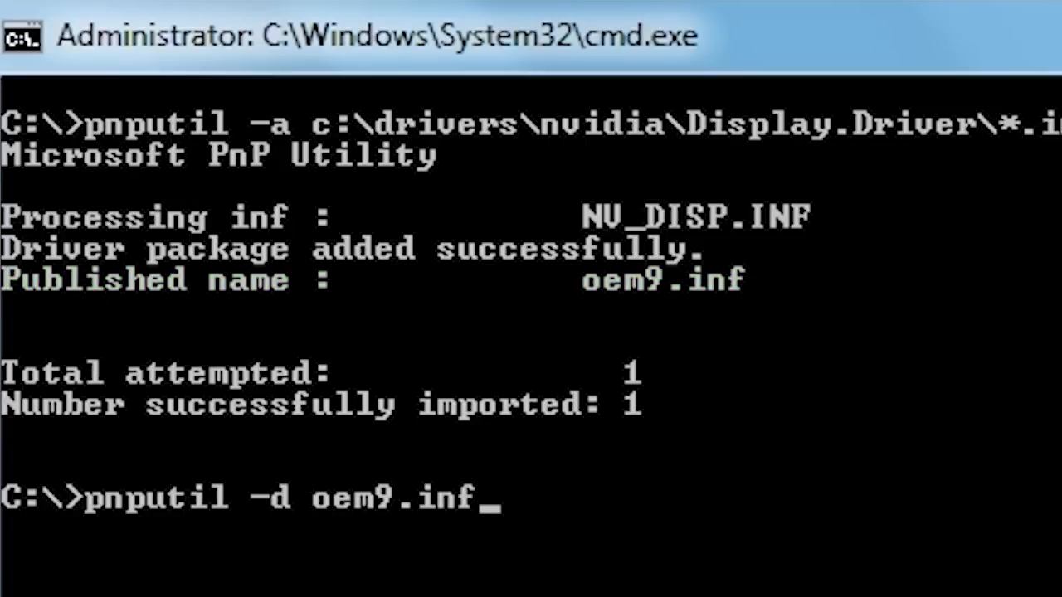
pyautogui.press('Return')
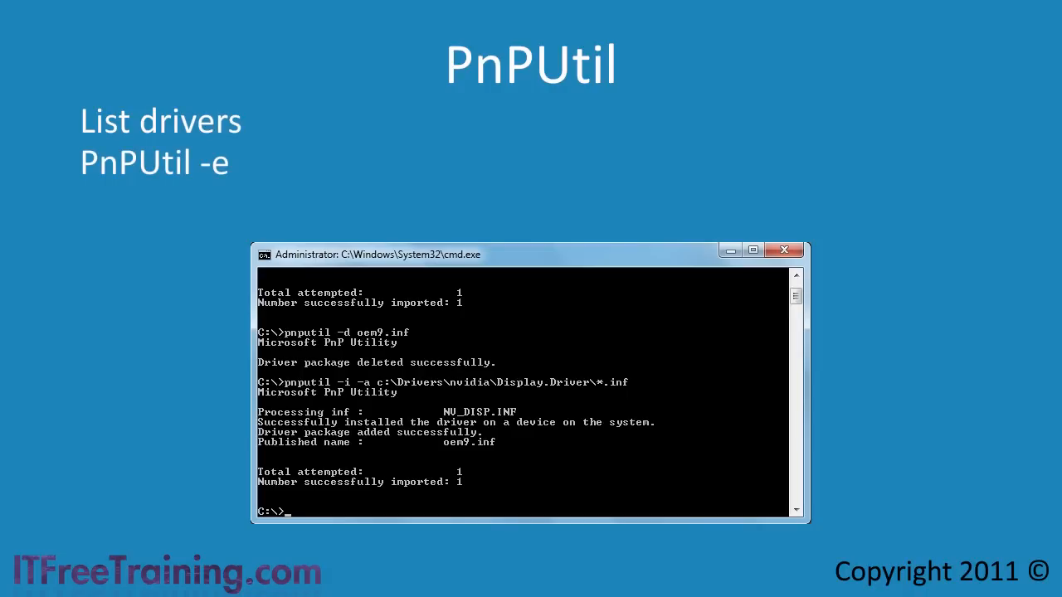
# Enumerate the driver packages in the store with pnputil -e
pyautogui.write('pnputil -e')
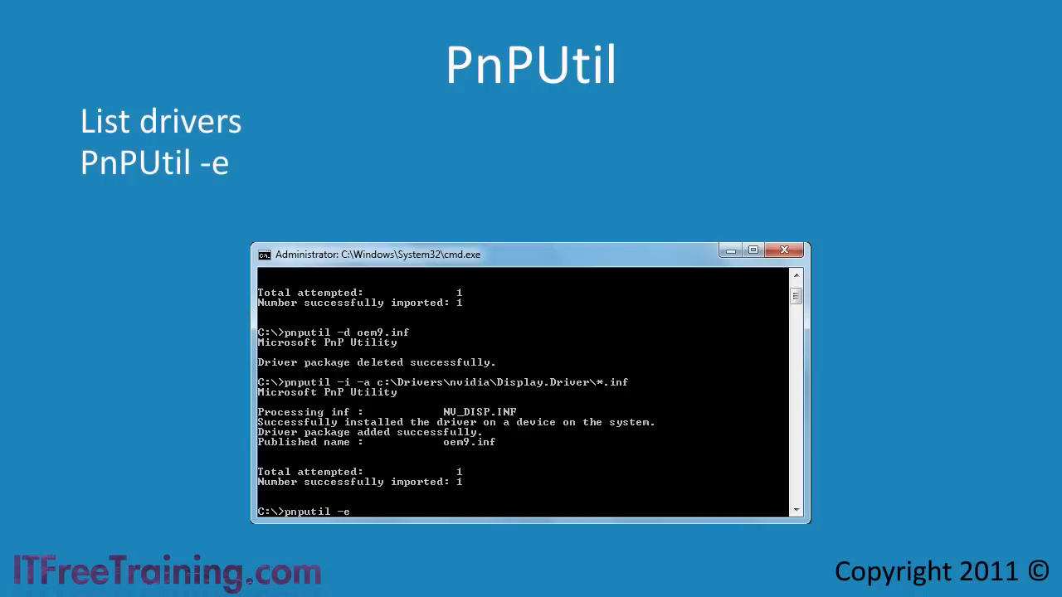
pyautogui.press('Return')
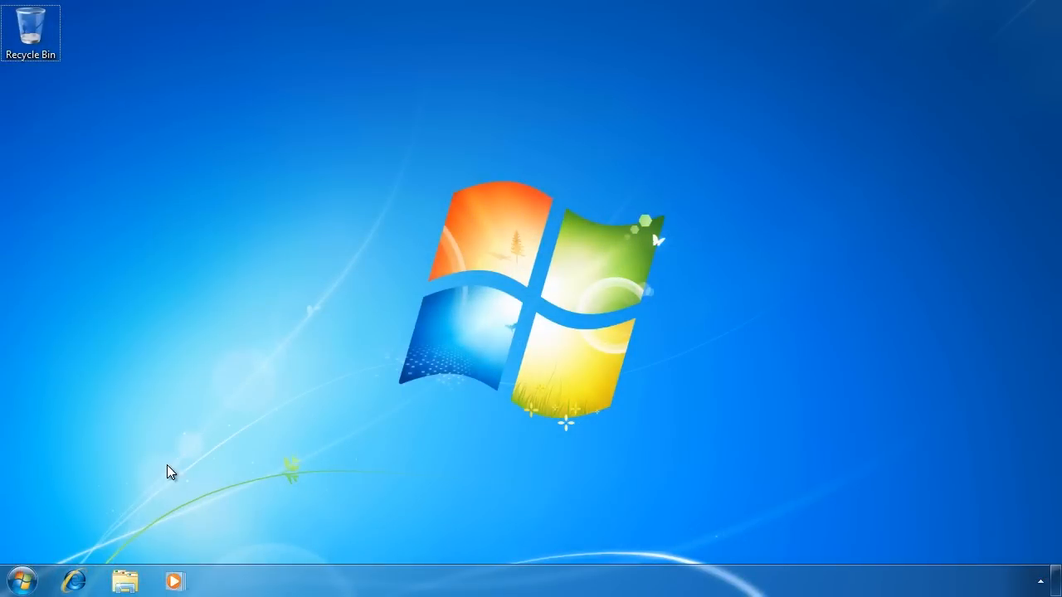
# Launch sigverif from the Start menu search
pyautogui.click(20, 581)
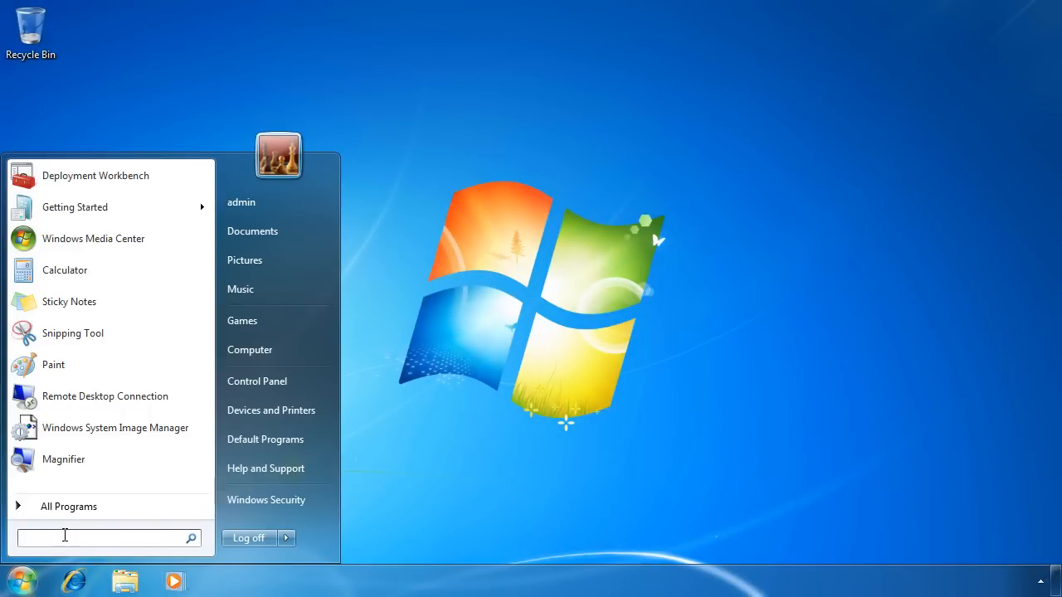
pyautogui.write('sigv')
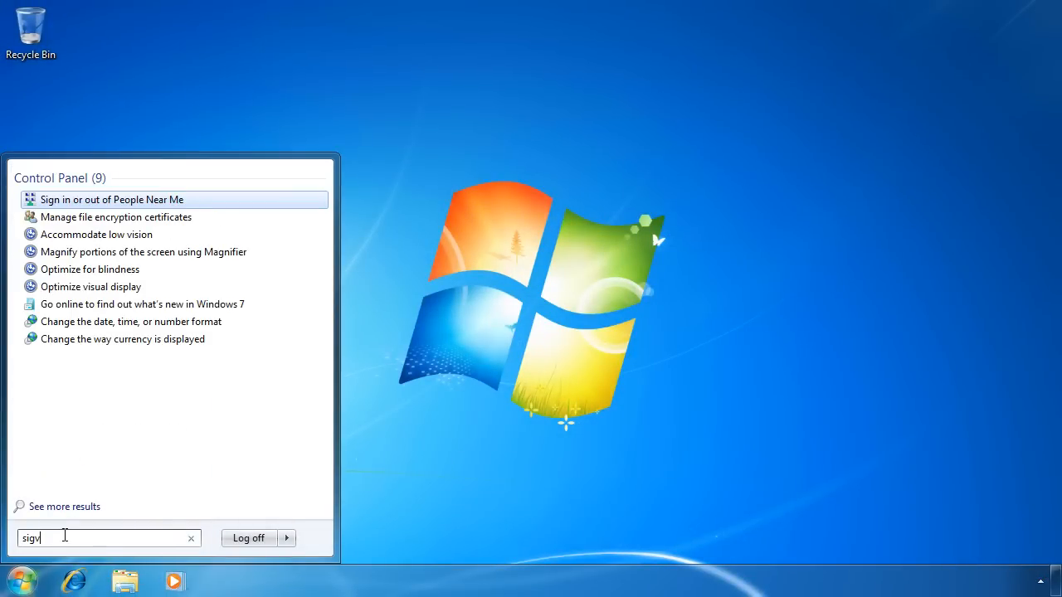
pyautogui.write('erif')
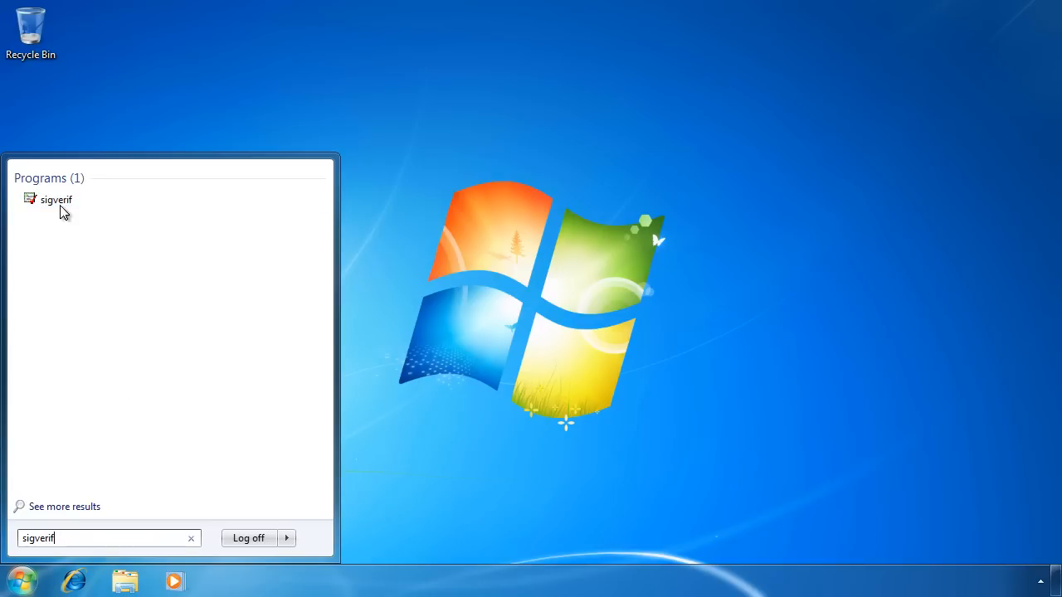
pyautogui.click(57, 199)
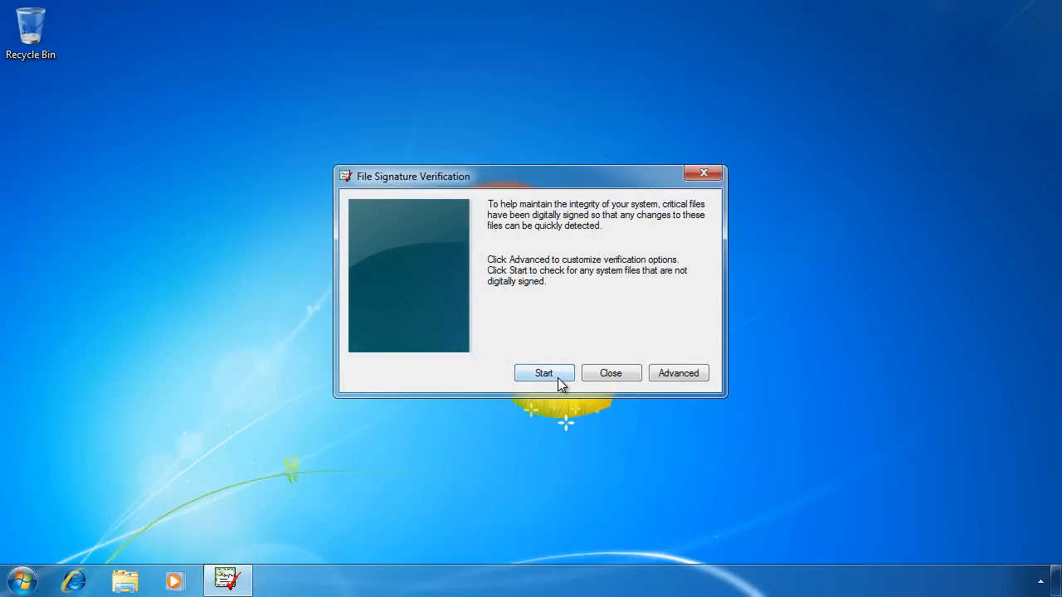
# Scan system files for digital signatures and dismiss the all-signed result message
pyautogui.click(544, 372)
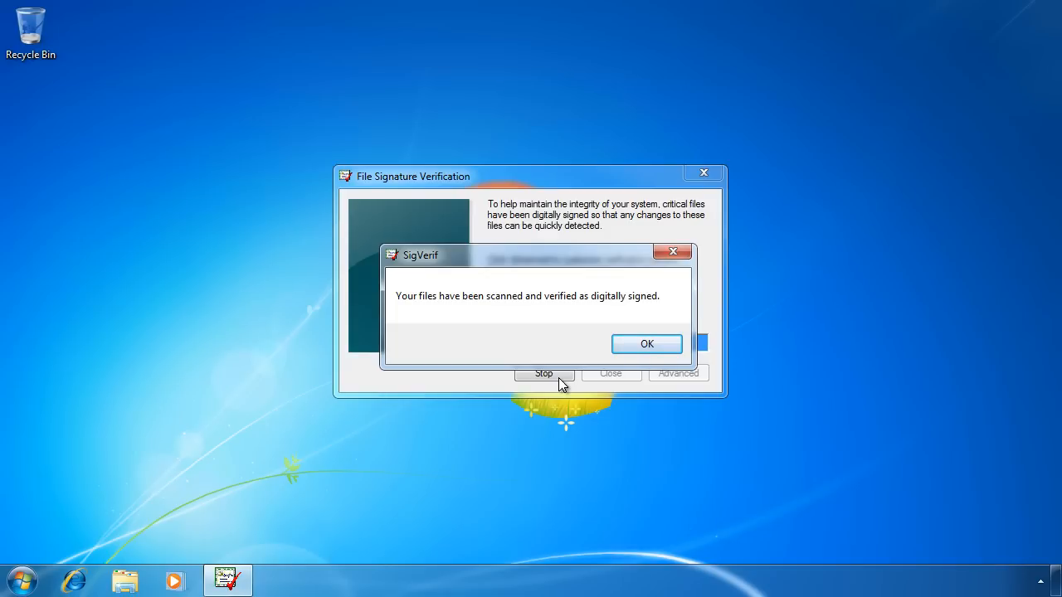
pyautogui.moveTo(647, 343)
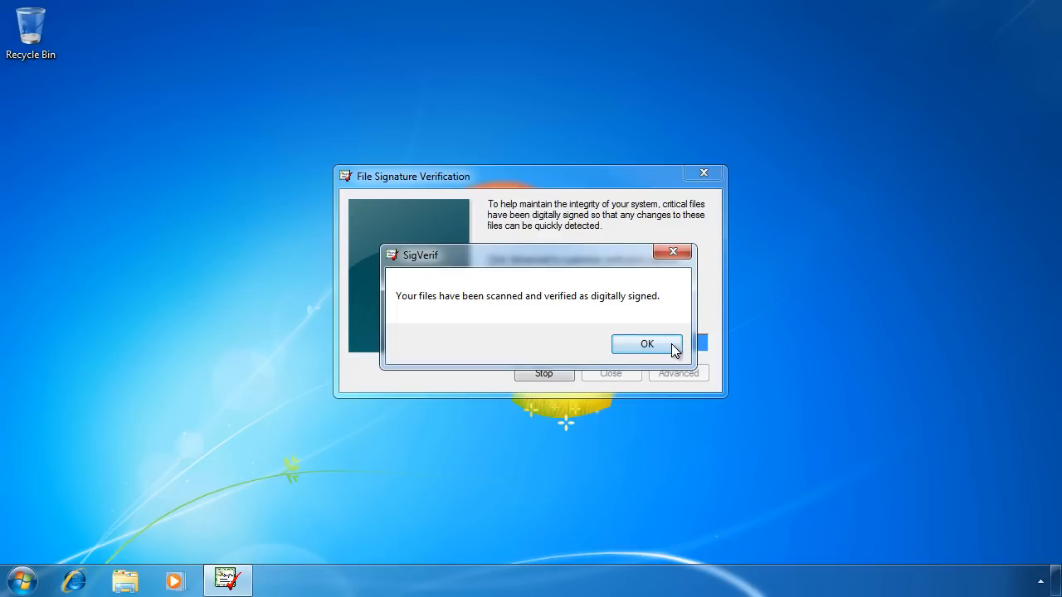
pyautogui.click(647, 343)
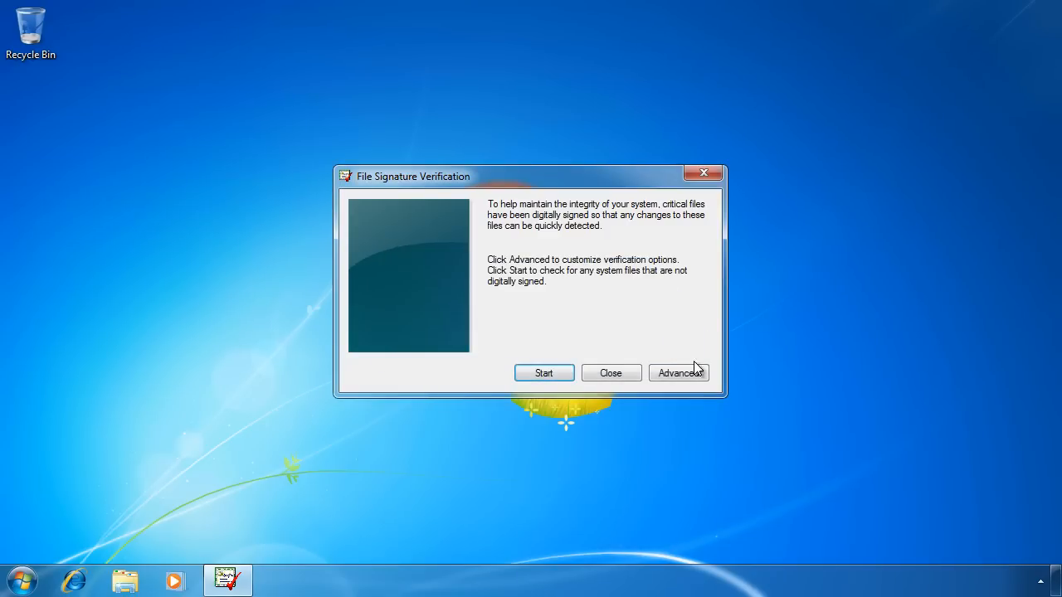
# Review the verification logging settings under Advanced and close them
pyautogui.click(676, 371)
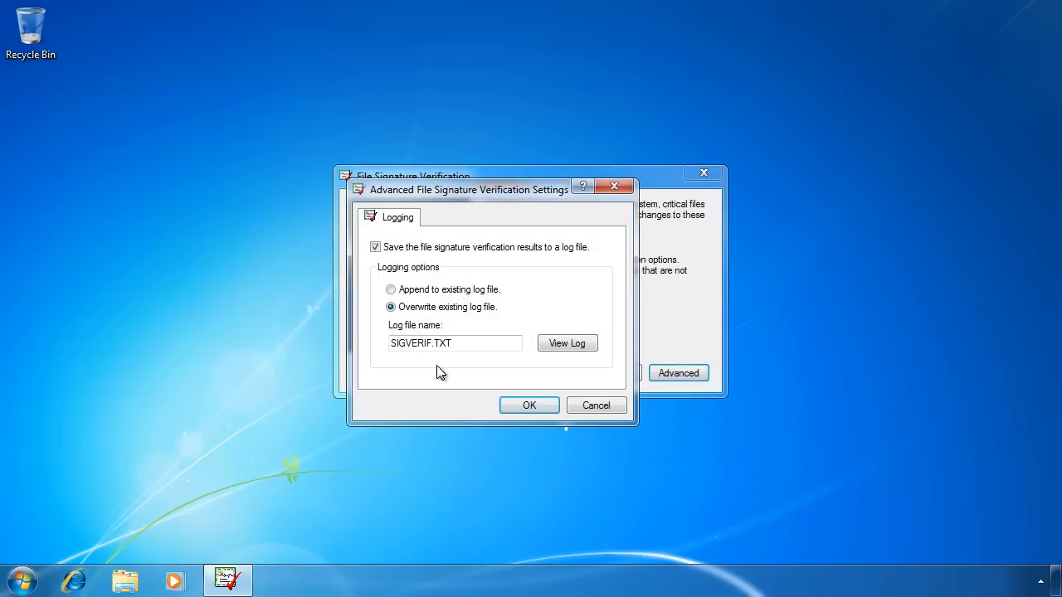
pyautogui.moveTo(375, 361)
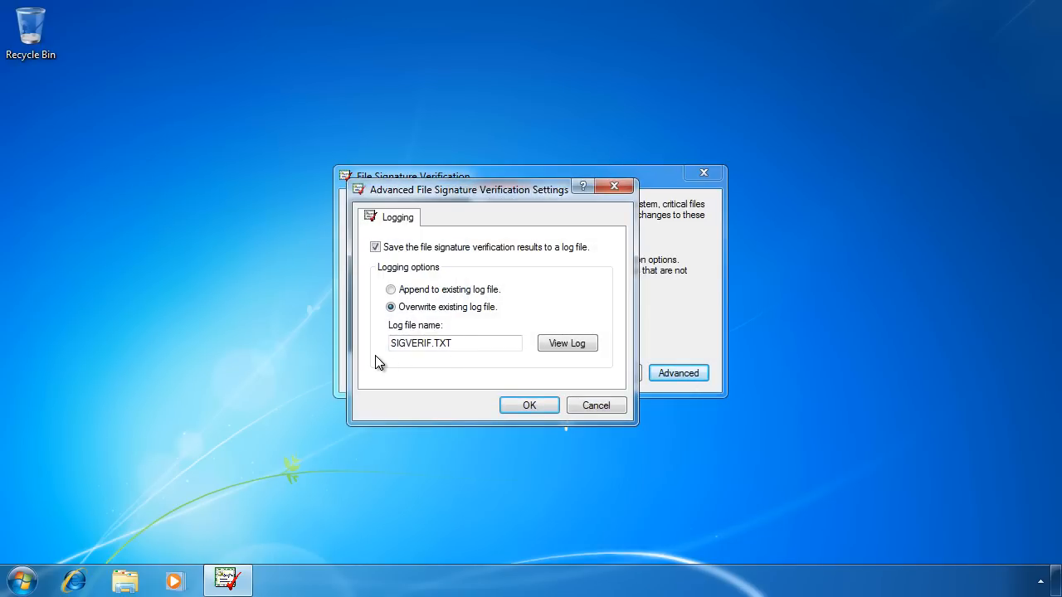
pyautogui.click(568, 342)
pyautogui.write('dxdia')
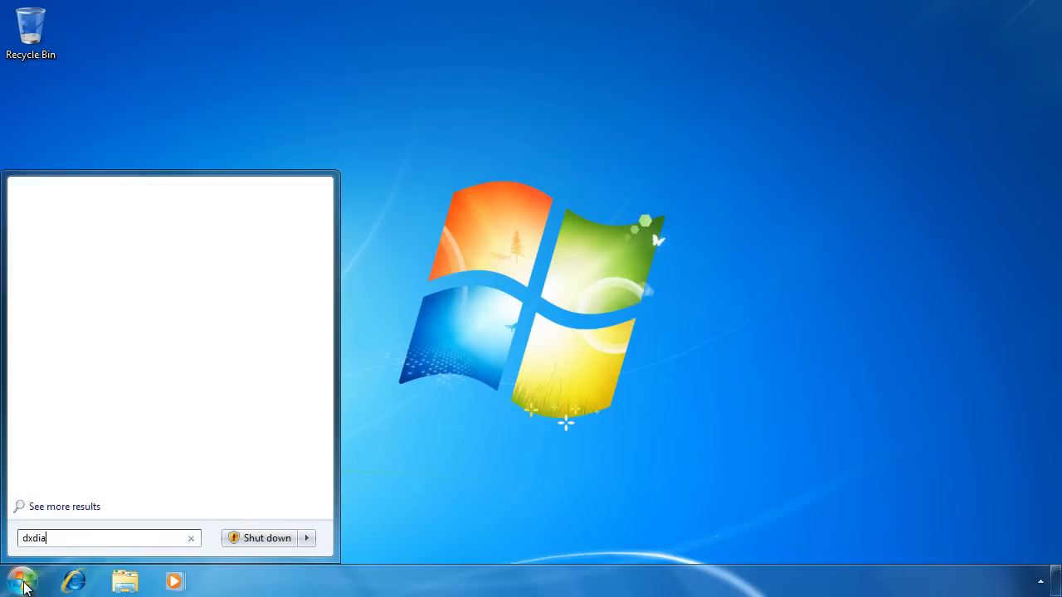
# Launch dxdiag, review the System summary, and relaunch as 64-bit DxDiag
pyautogui.write('g')
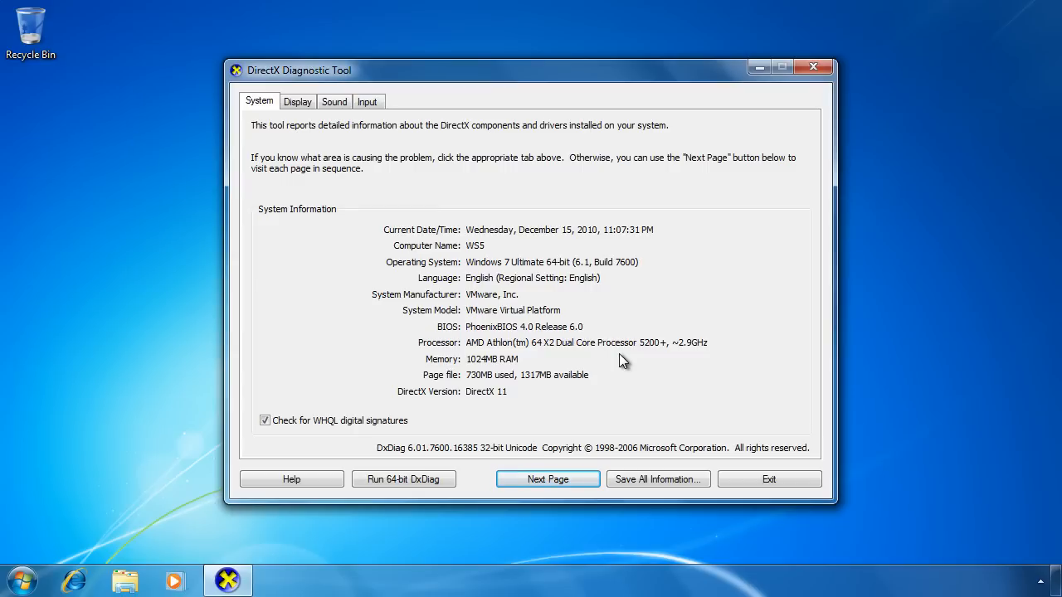
pyautogui.moveTo(494, 408)
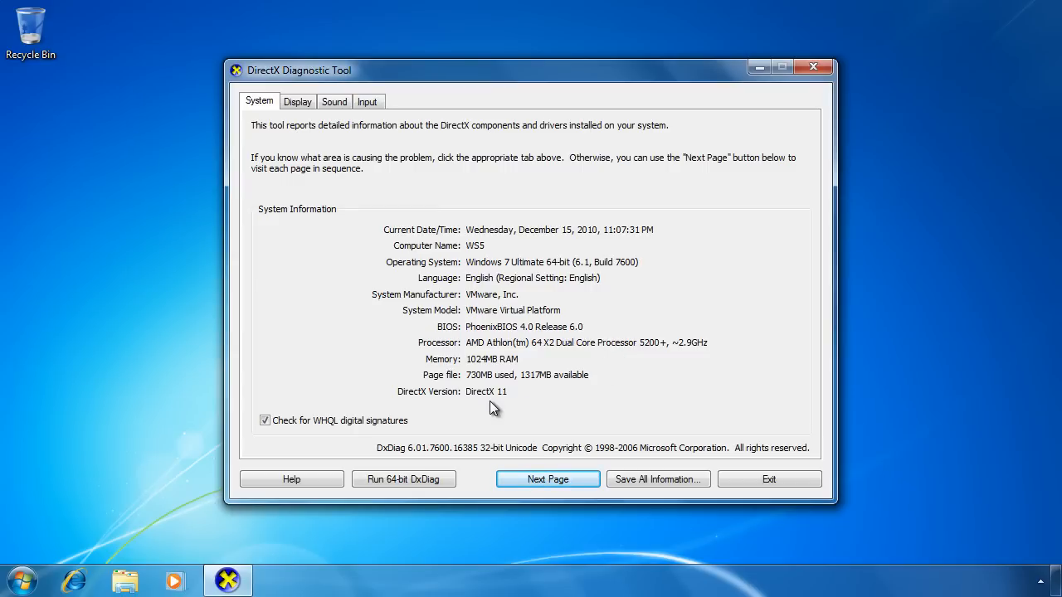
pyautogui.moveTo(464, 410)
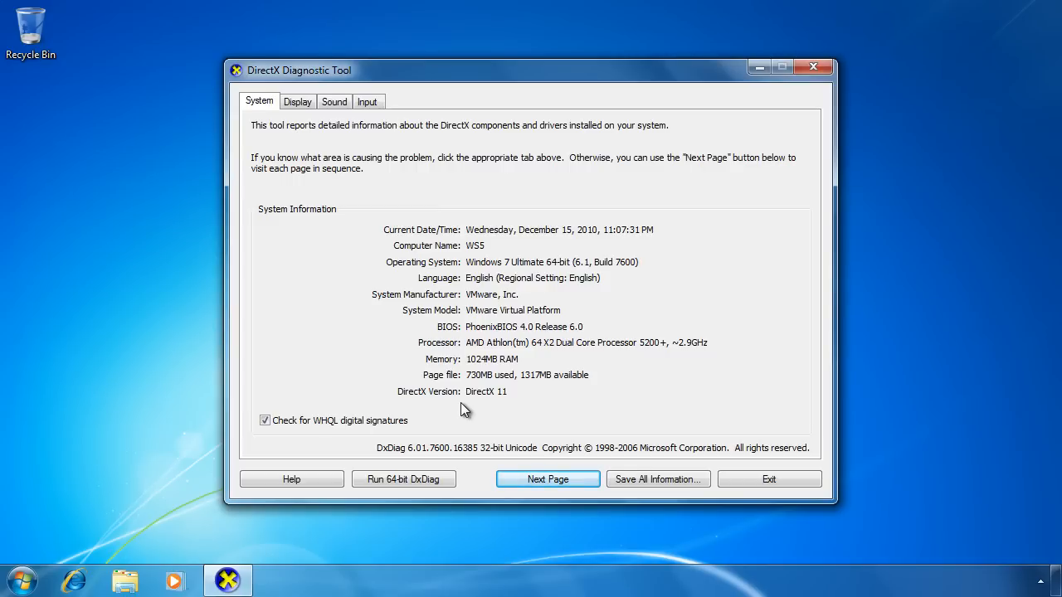
pyautogui.moveTo(405, 477)
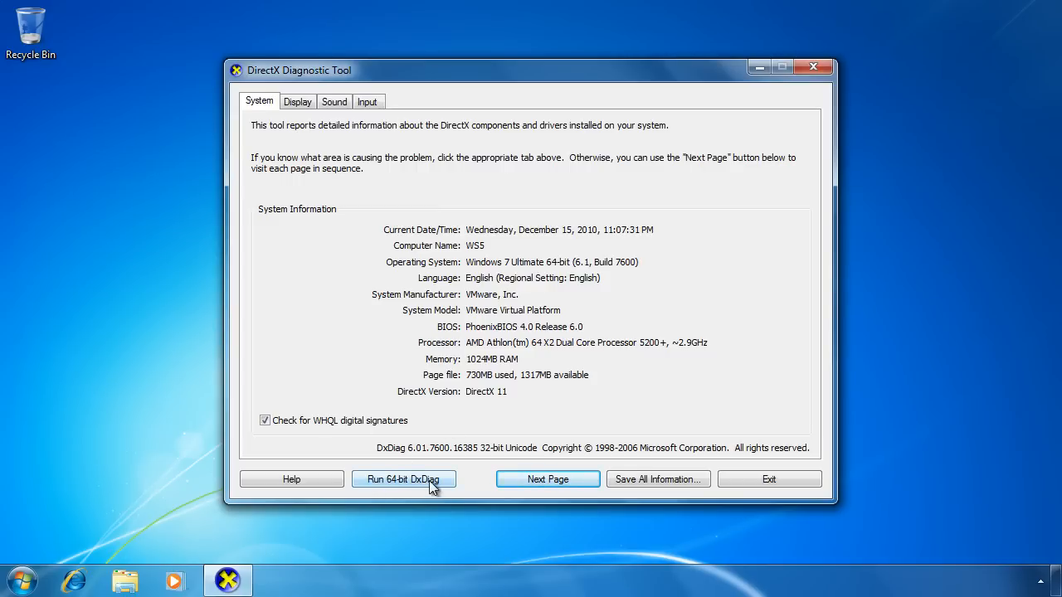
pyautogui.moveTo(368, 491)
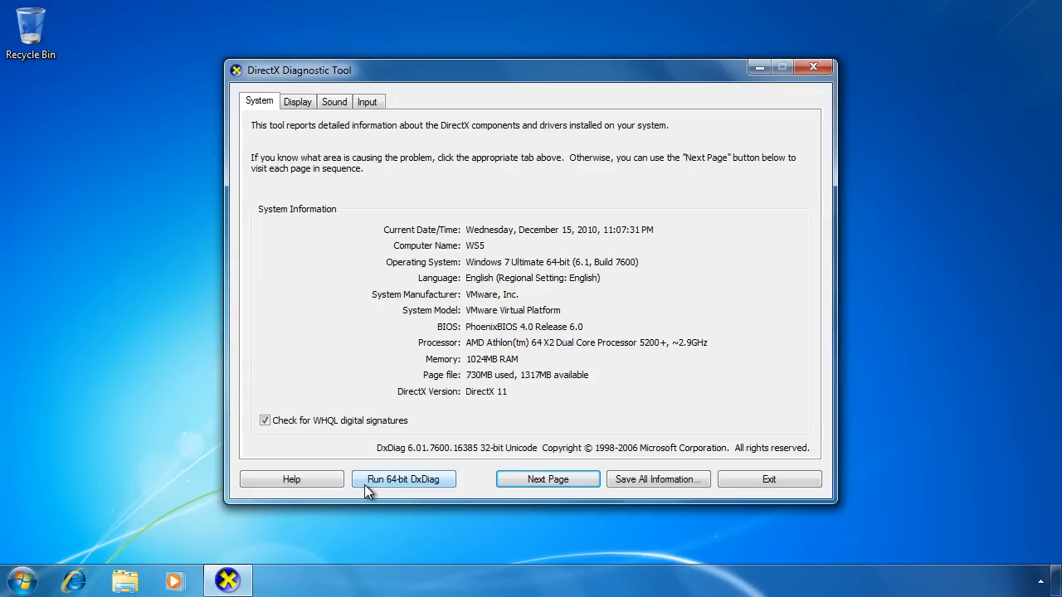
pyautogui.click(403, 477)
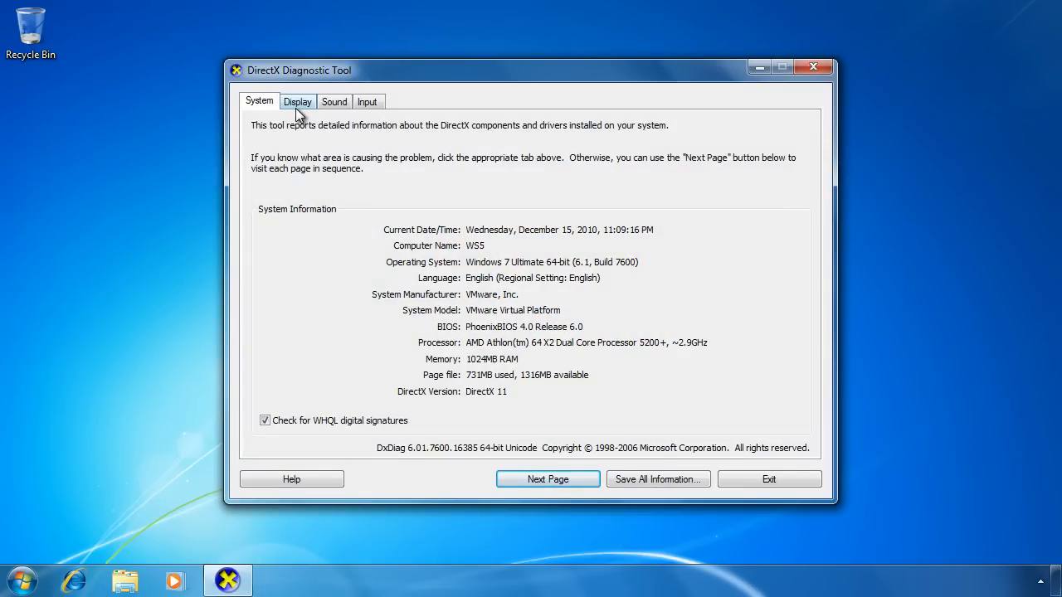
# Review the Display, Sound and Input device and driver details in turn
pyautogui.click(297, 101)
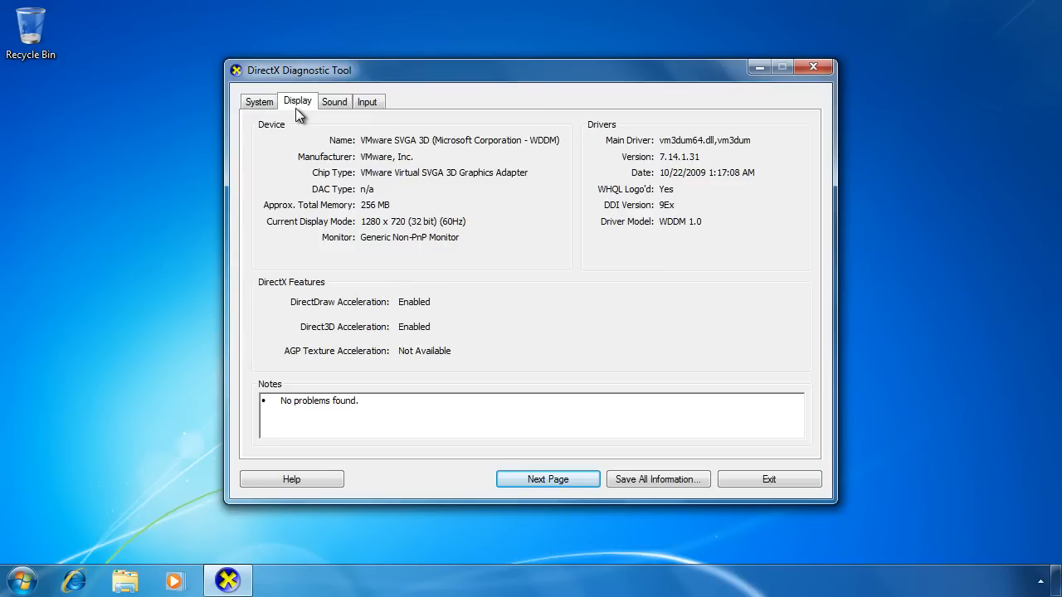
pyautogui.click(335, 101)
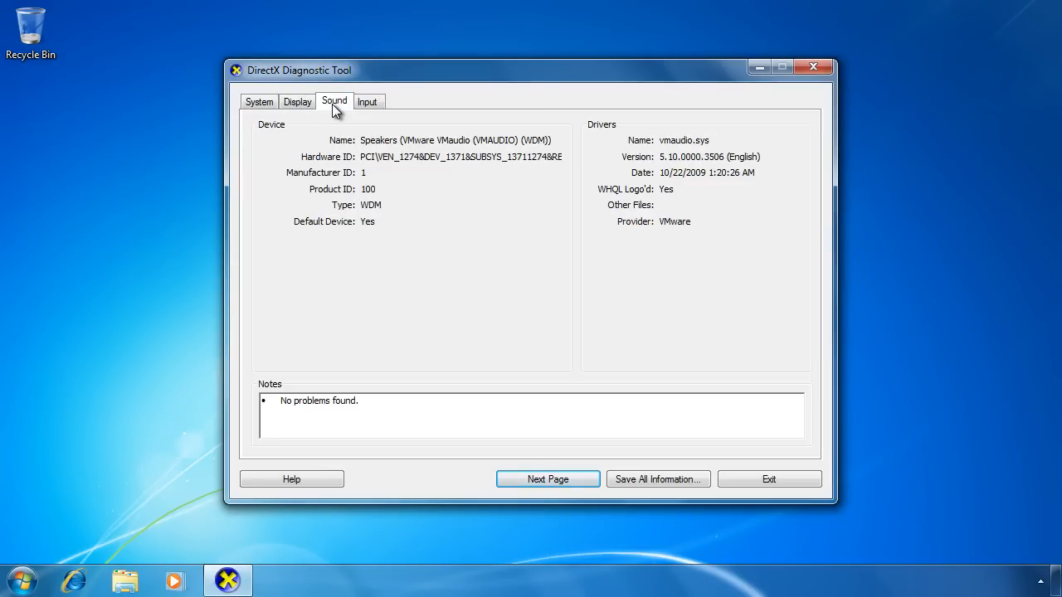
pyautogui.click(367, 101)
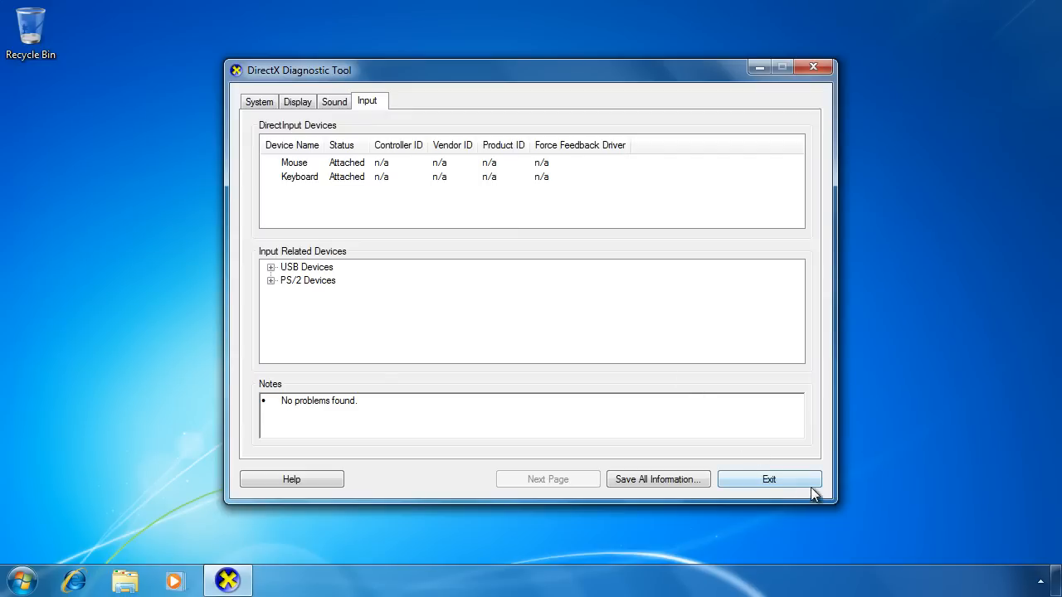
# Close DxDiag and launch Driver Verifier Manager from the Start menu search
pyautogui.click(24, 579)
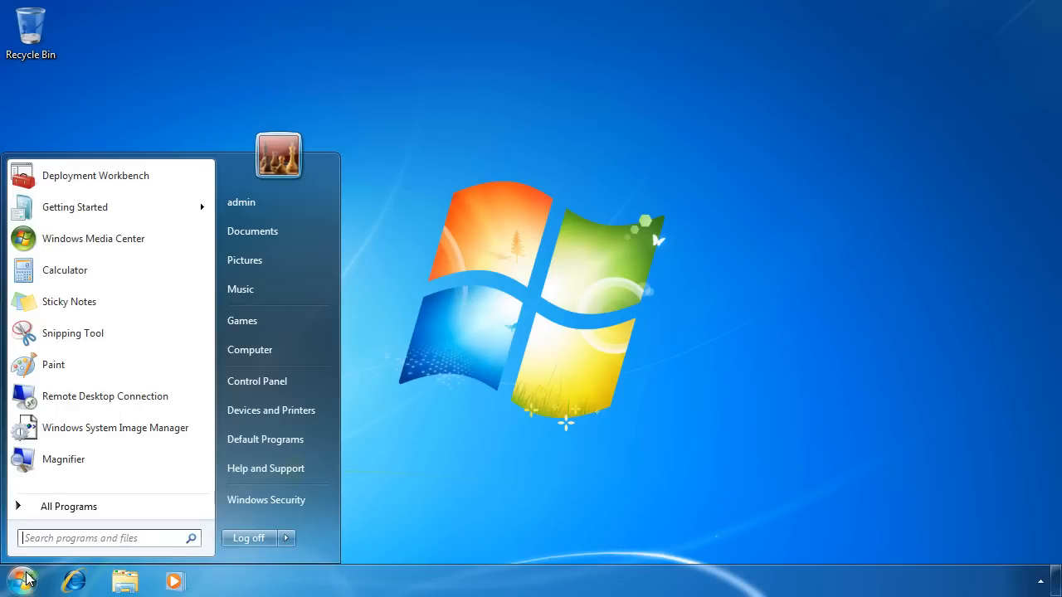
pyautogui.write('verifier')
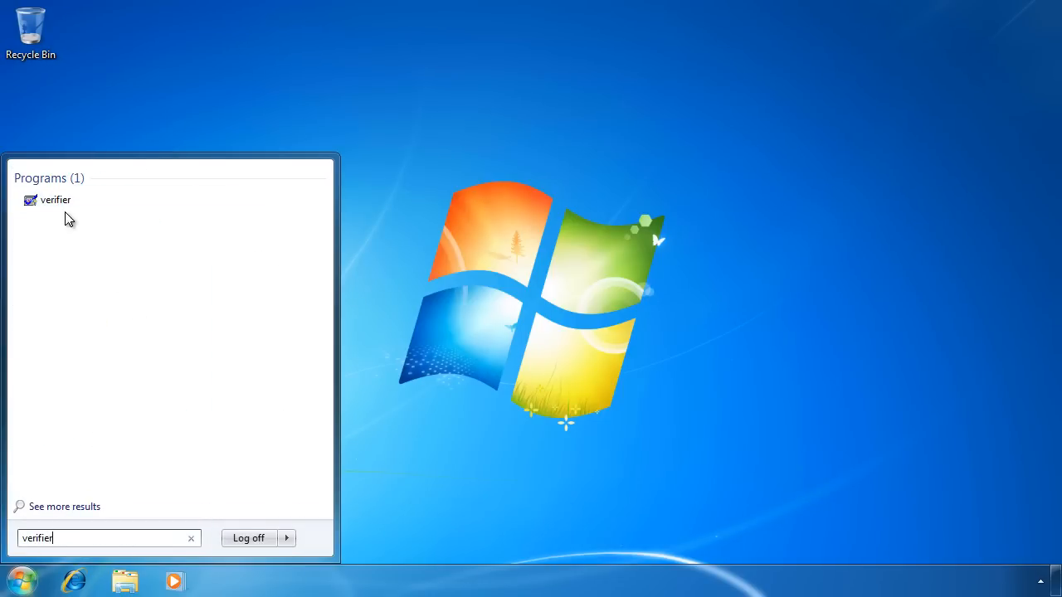
pyautogui.click(55, 199)
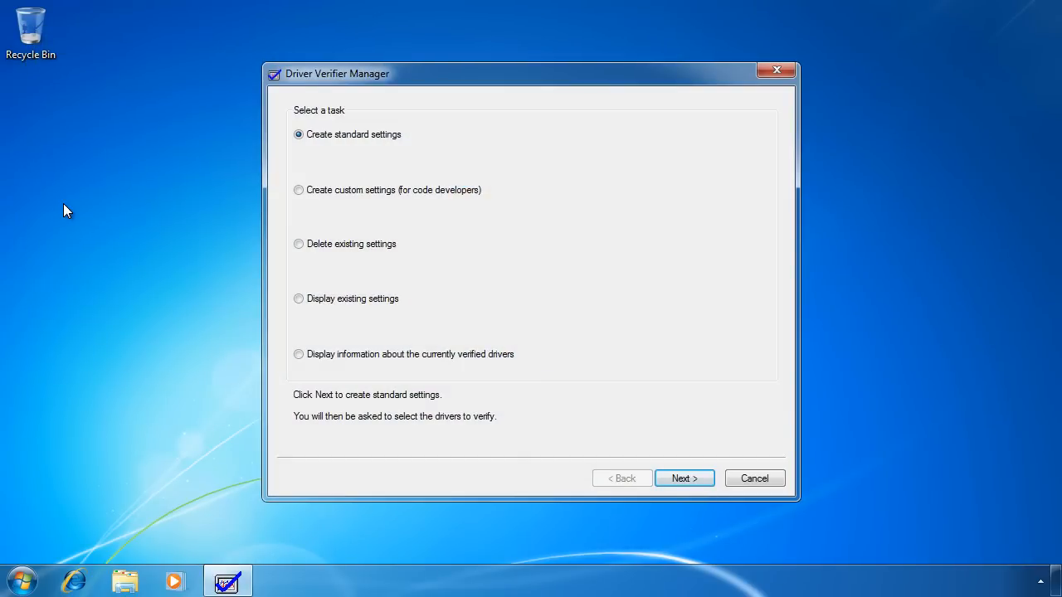
# Display current verified-driver settings and global counters, then return to the task choice page
pyautogui.click(299, 355)
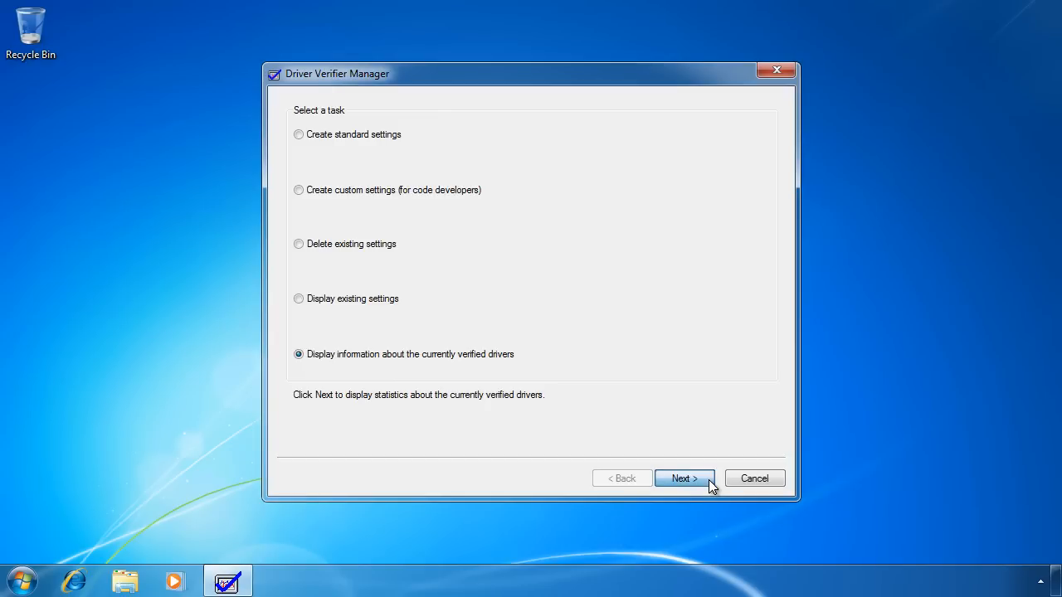
pyautogui.click(683, 478)
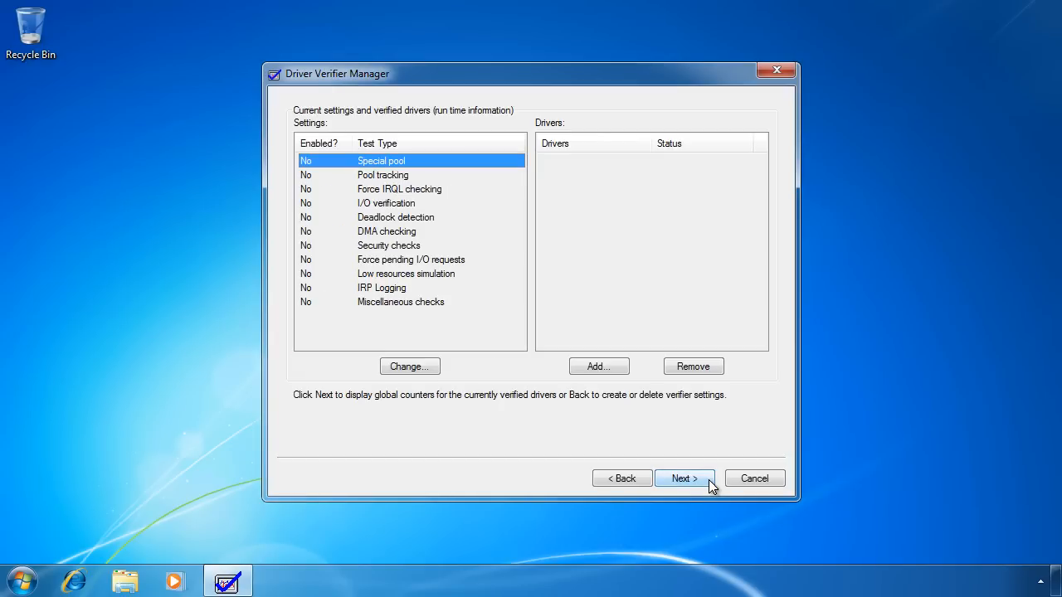
pyautogui.click(684, 478)
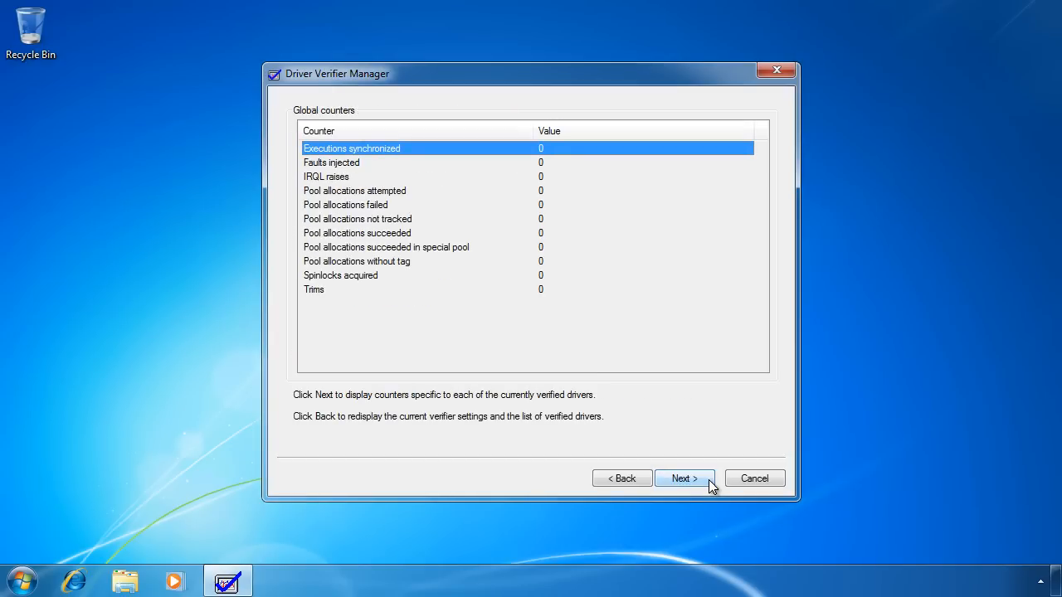
pyautogui.click(621, 477)
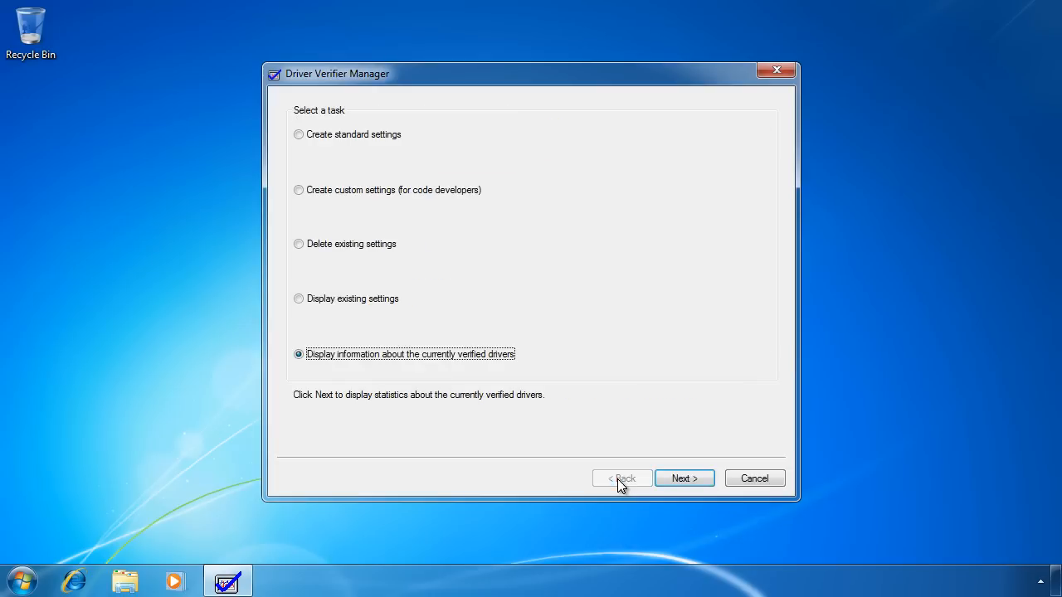
# Create standard settings verifying all installed drivers, finish, and acknowledge the restart notice
pyautogui.click(299, 133)
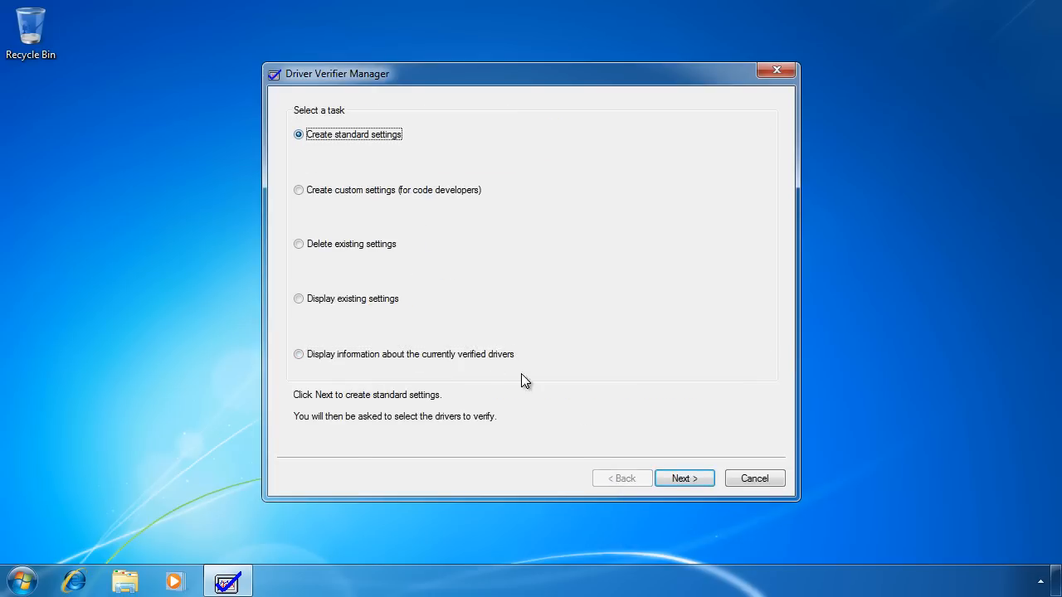
pyautogui.moveTo(684, 478)
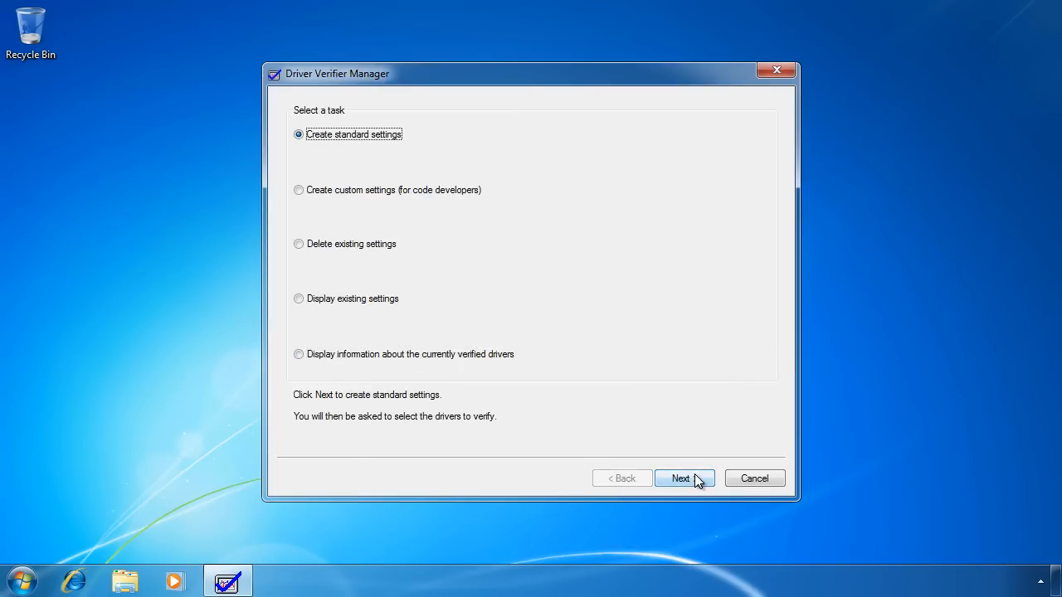
pyautogui.click(680, 477)
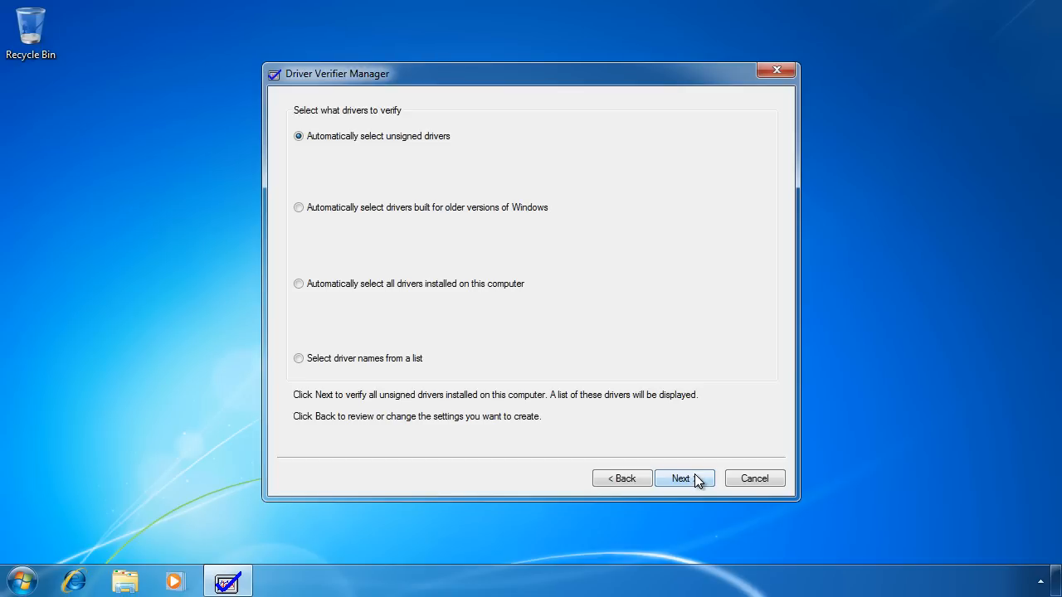
pyautogui.moveTo(295, 288)
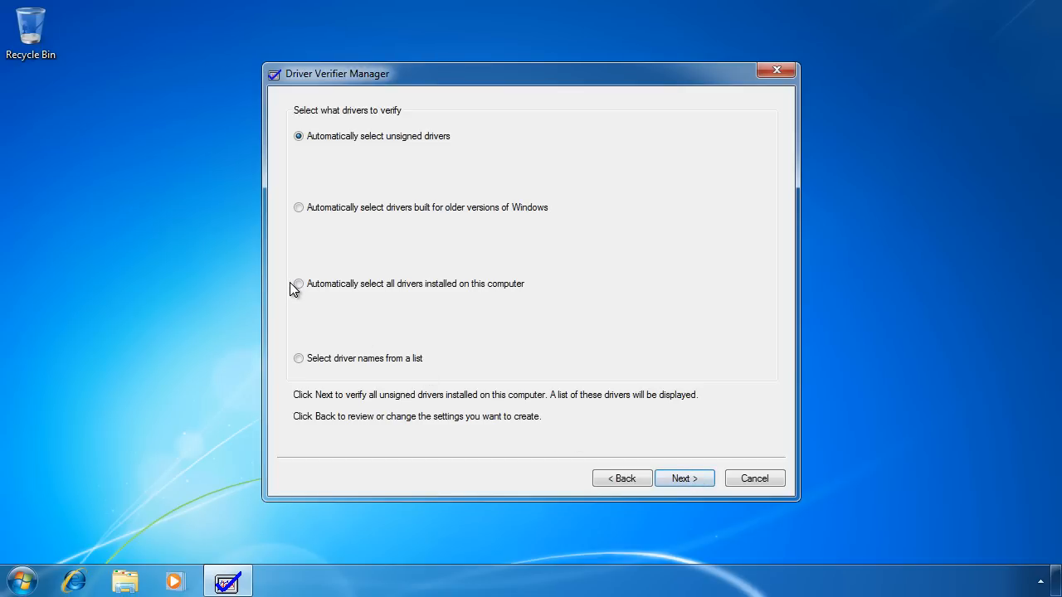
pyautogui.click(298, 282)
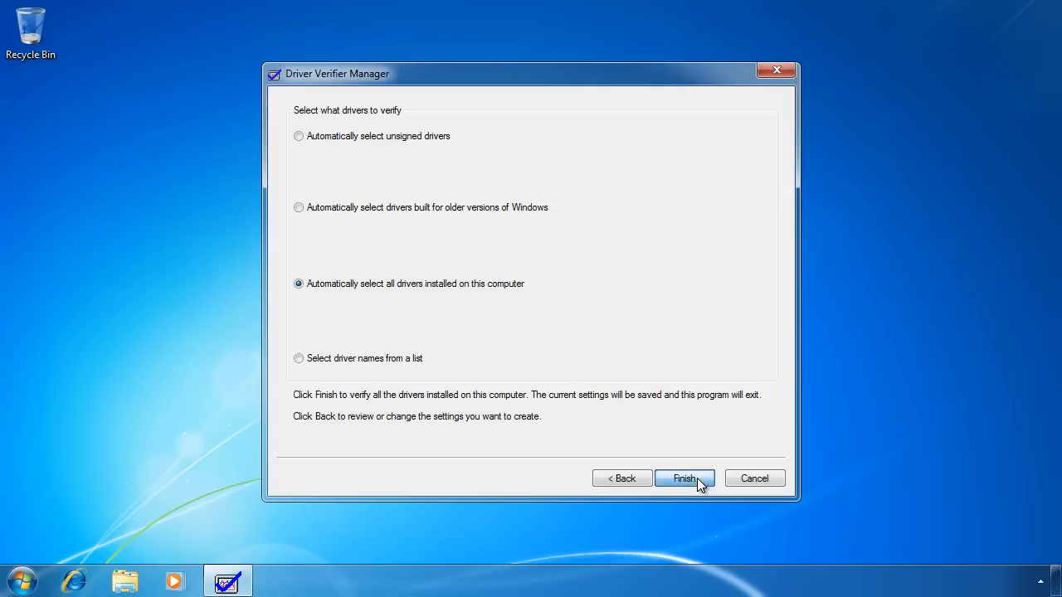
pyautogui.click(684, 477)
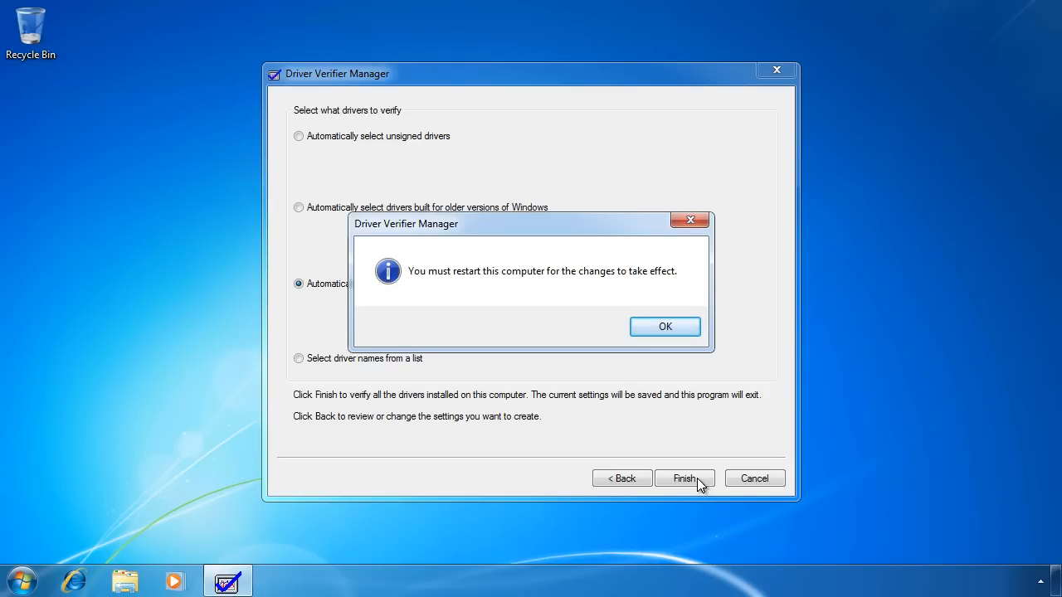
pyautogui.click(663, 325)
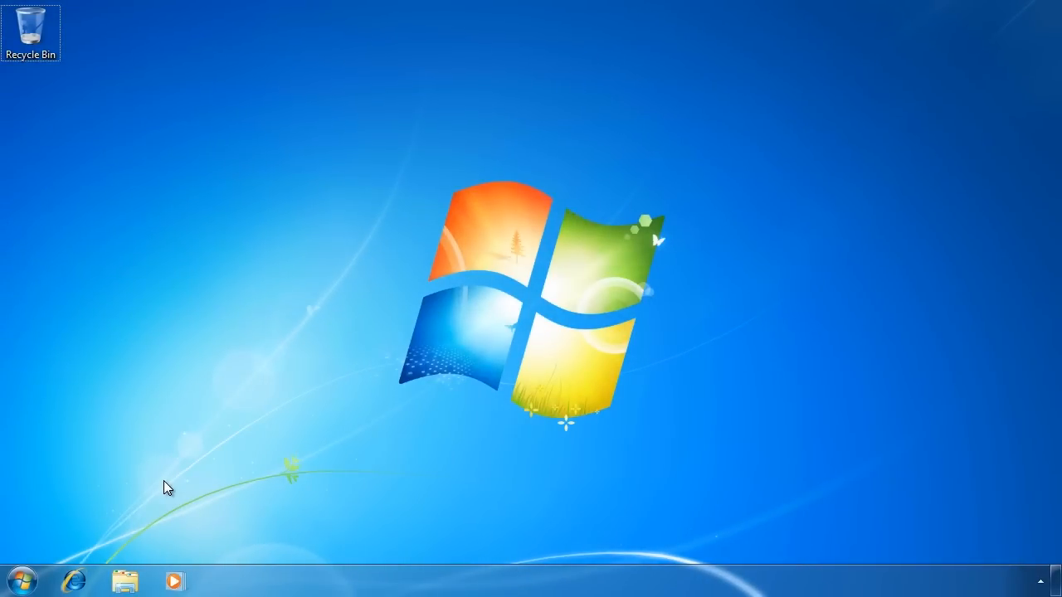
# Reopen verifier and display the current settings and list of verified drivers
pyautogui.write('verif')
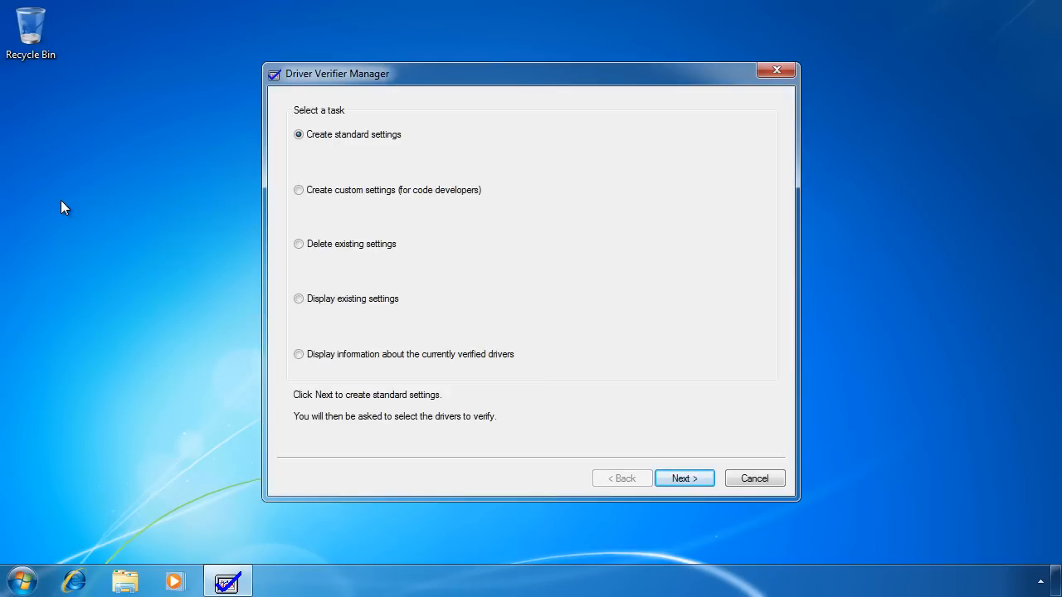
pyautogui.click(299, 355)
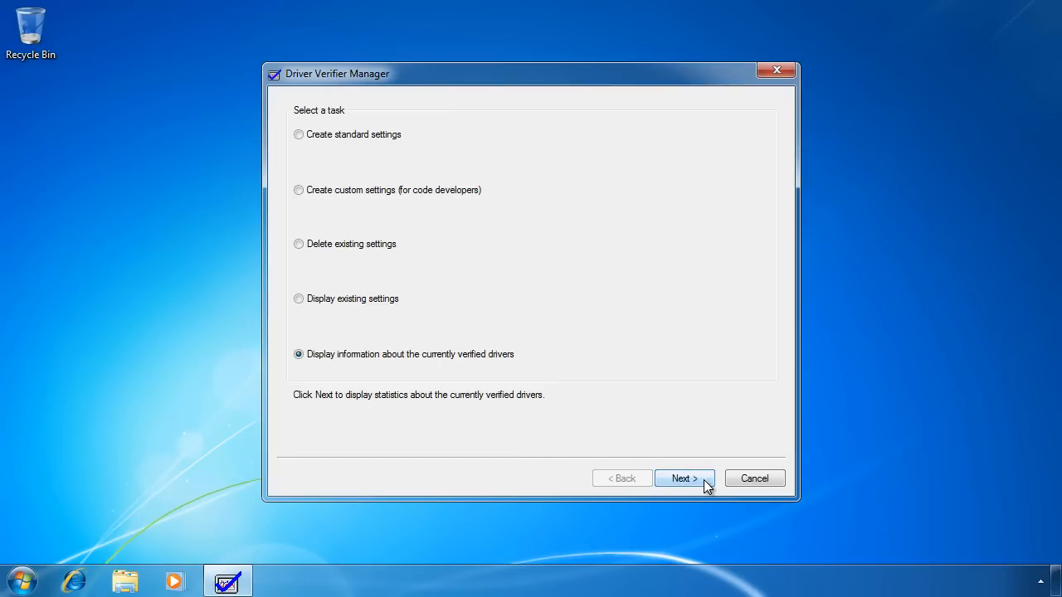
pyautogui.click(684, 478)
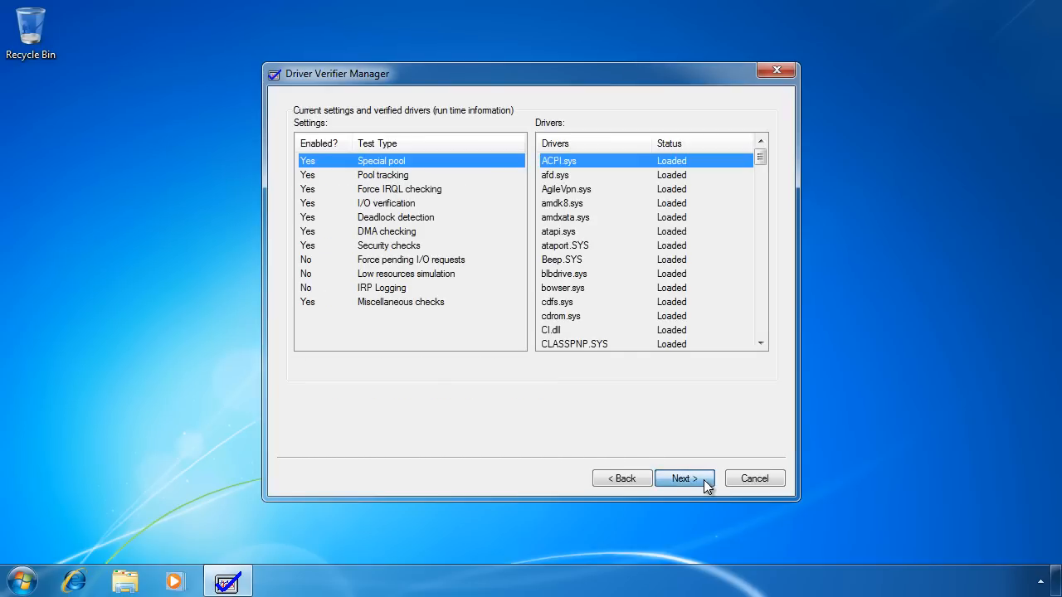
pyautogui.click(683, 478)
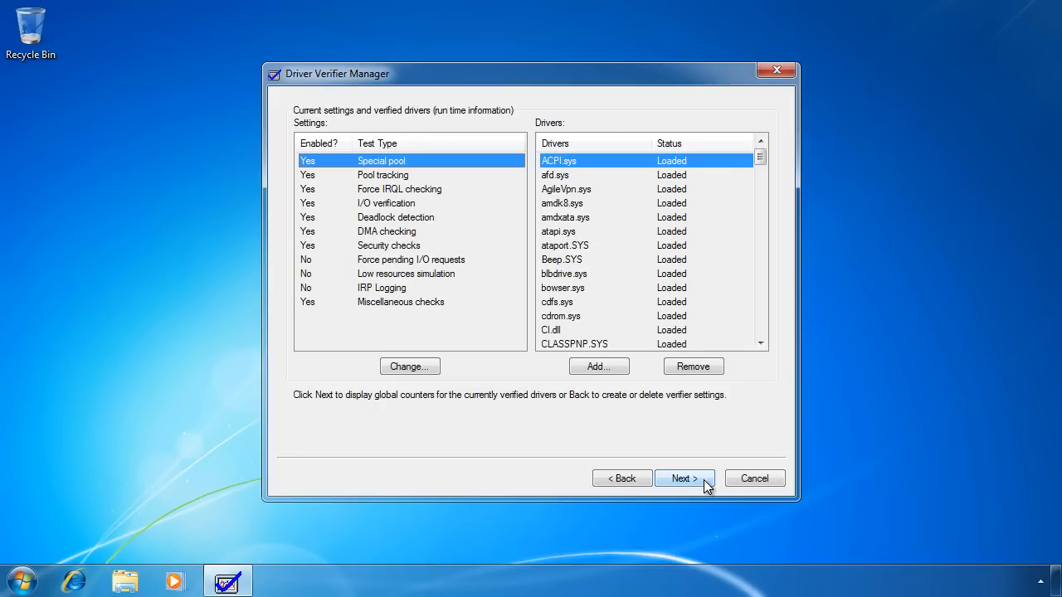
# Advance to the Global counters page showing nonzero values such as 14338 executions synchronized
pyautogui.click(683, 478)
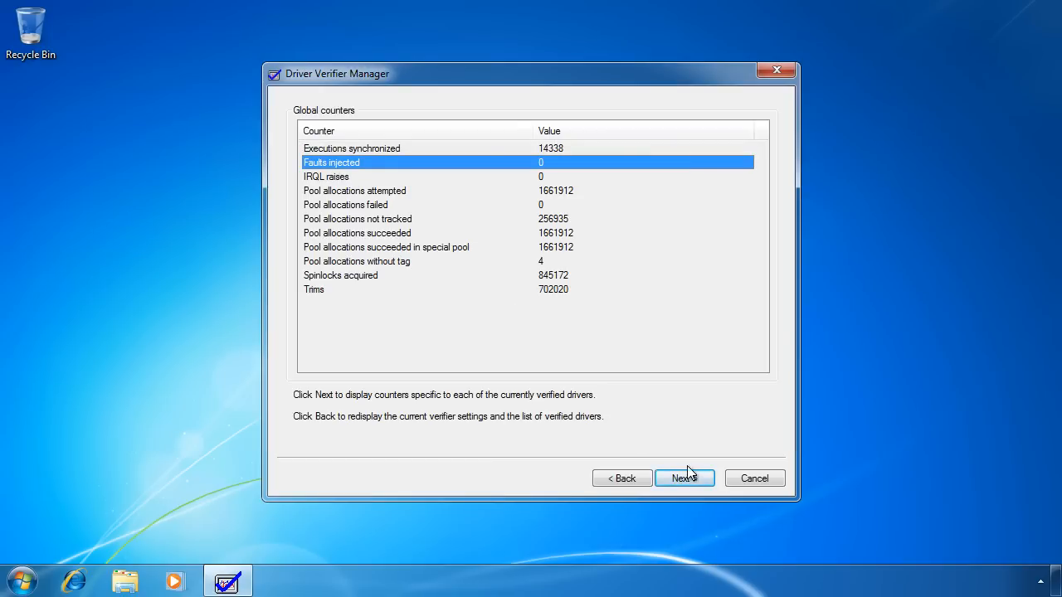
pyautogui.moveTo(683, 478)
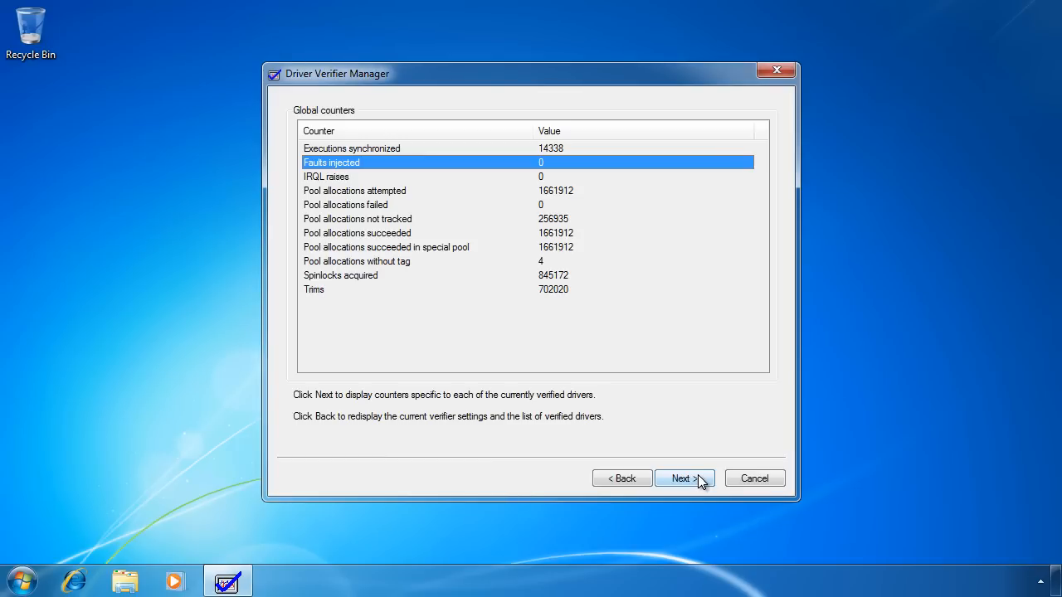
# Show per-driver counters and select volmgr.sys instead of ACPI.sys from the driver list
pyautogui.click(680, 477)
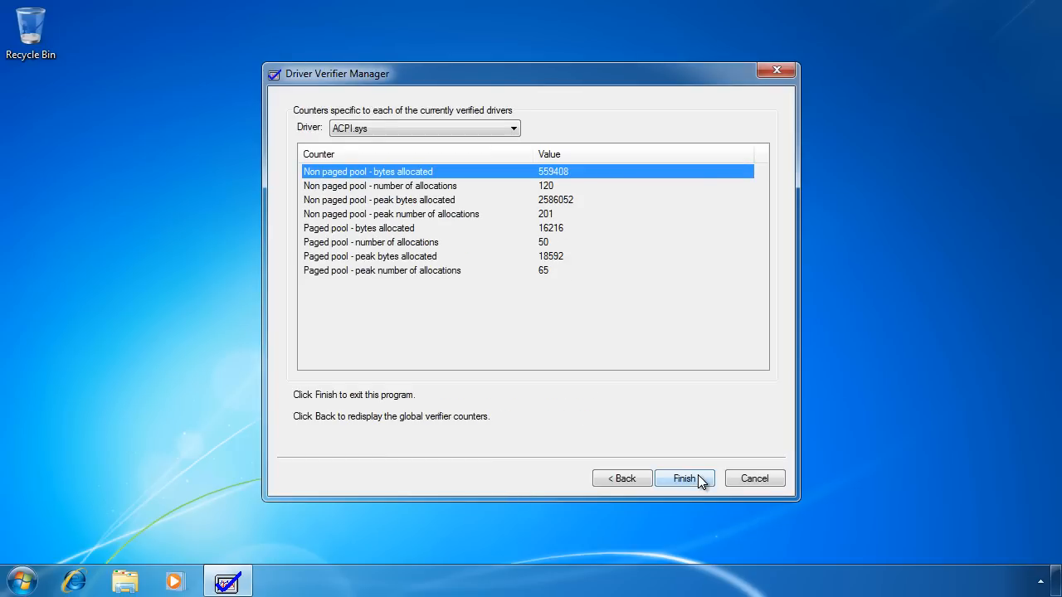
pyautogui.moveTo(506, 130)
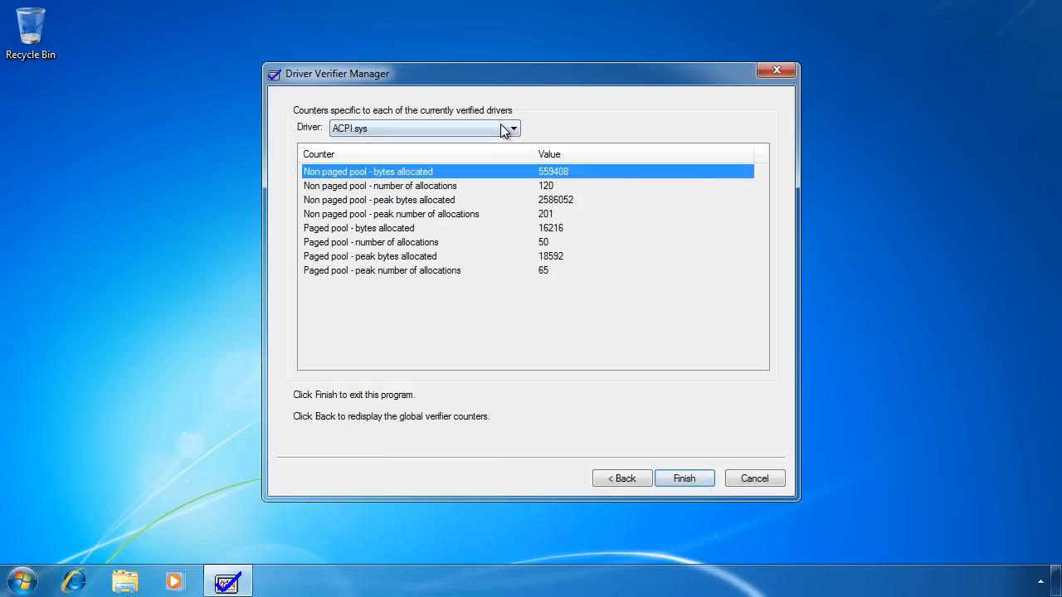
pyautogui.click(511, 128)
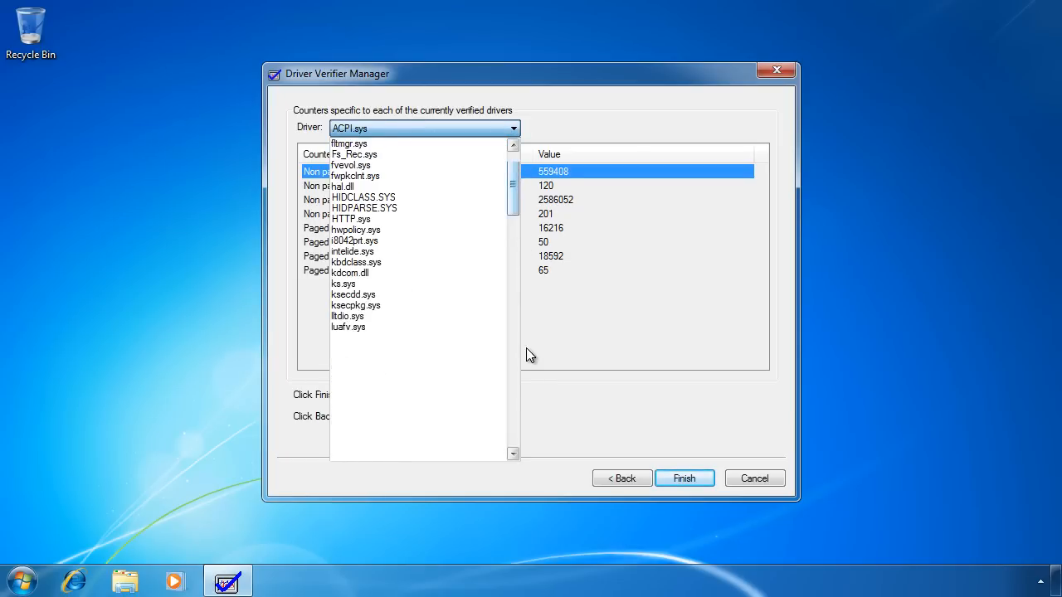
pyautogui.scroll(-3)
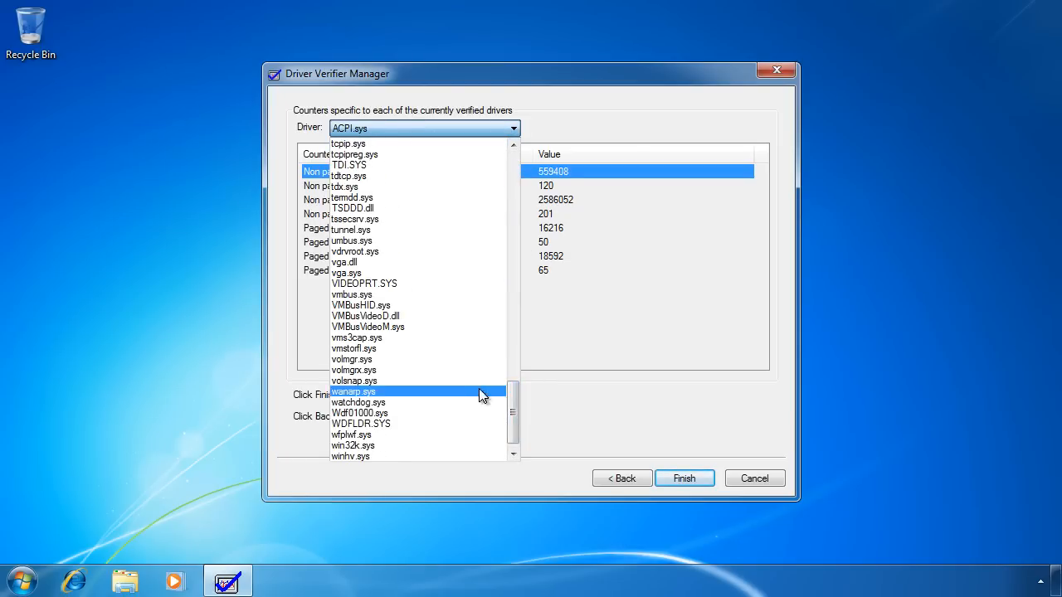
pyautogui.click(351, 359)
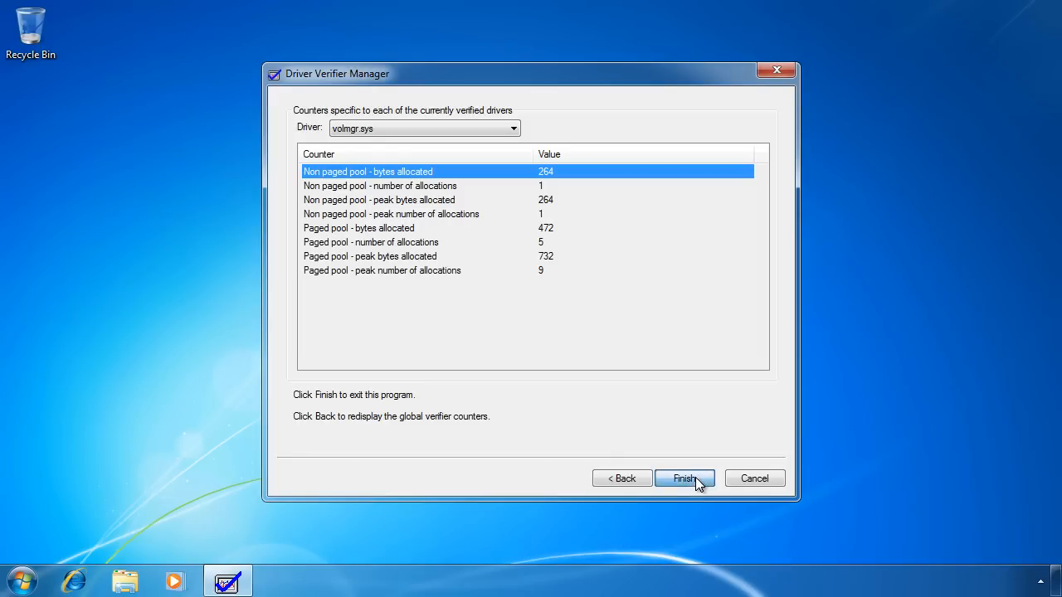
# Finish the Driver Verifier wizard and launch System Information from Start search
pyautogui.click(683, 478)
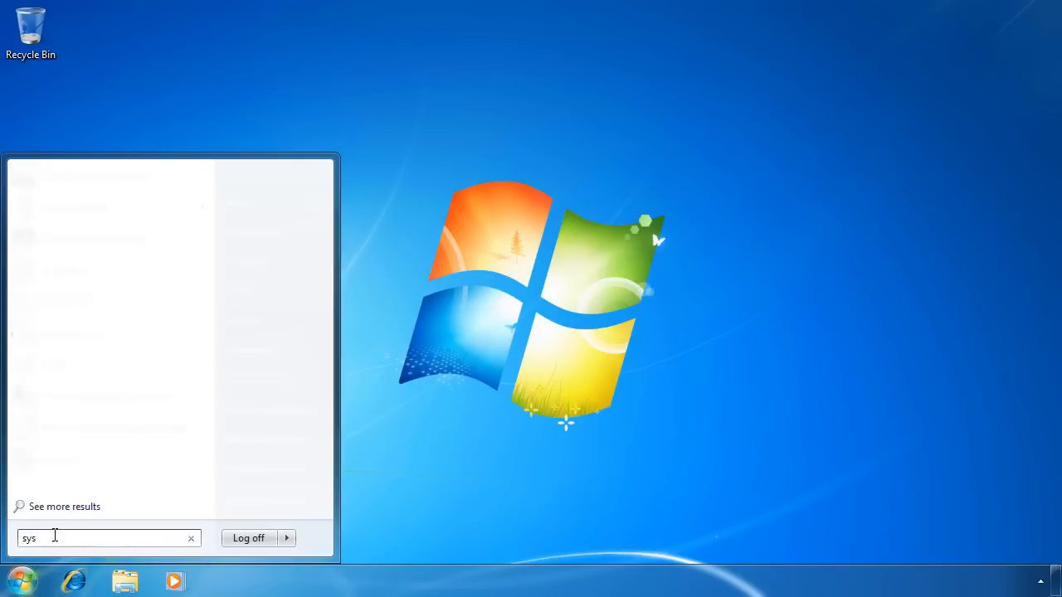
pyautogui.write('tem in')
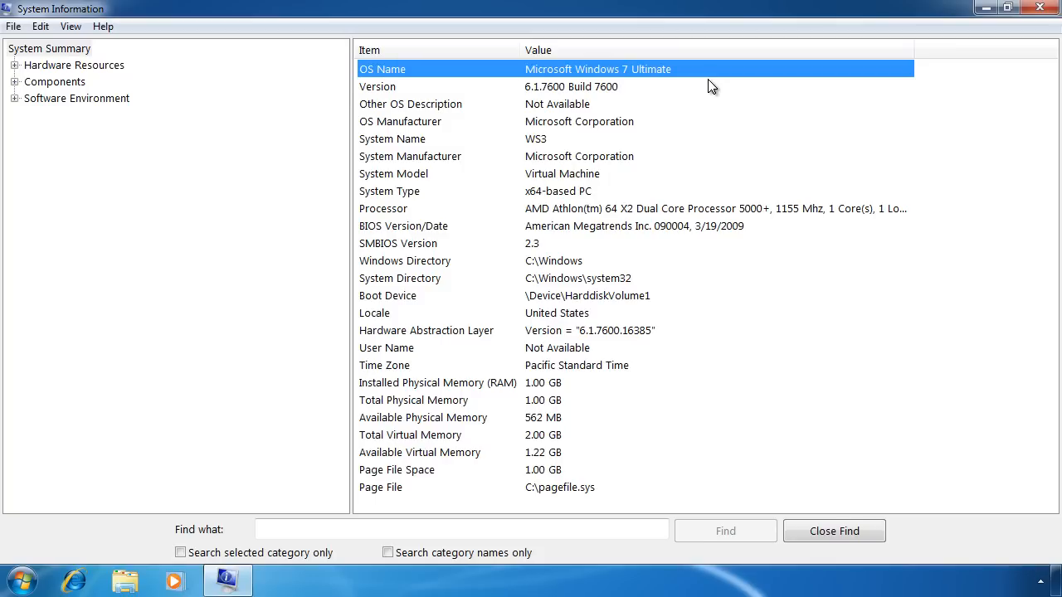
# Review System Summary rows: OS Name, System Type, Processor, Total Physical Memory and Page File
pyautogui.click(389, 191)
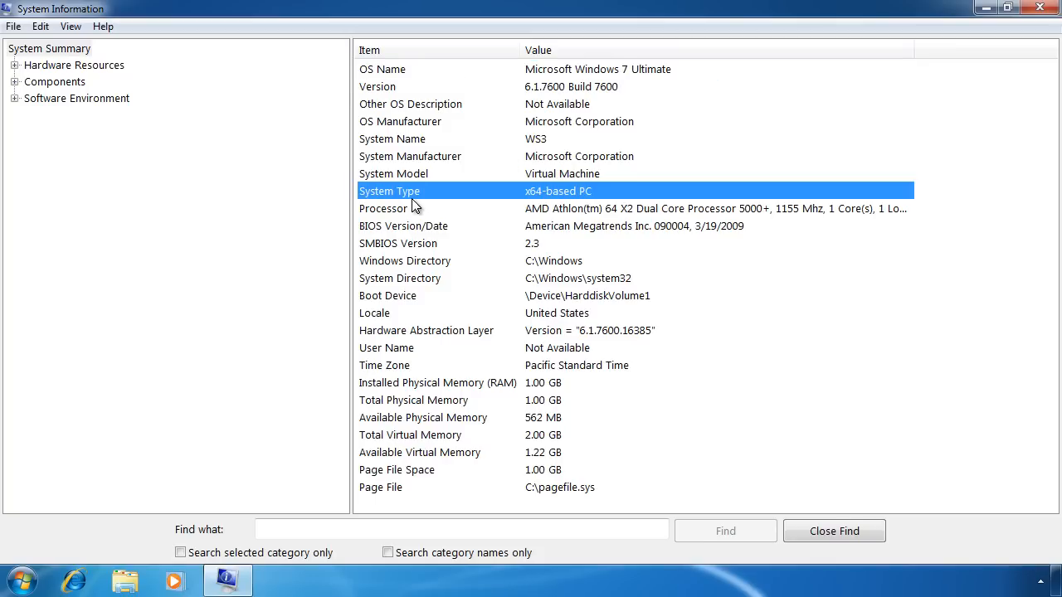
pyautogui.click(384, 209)
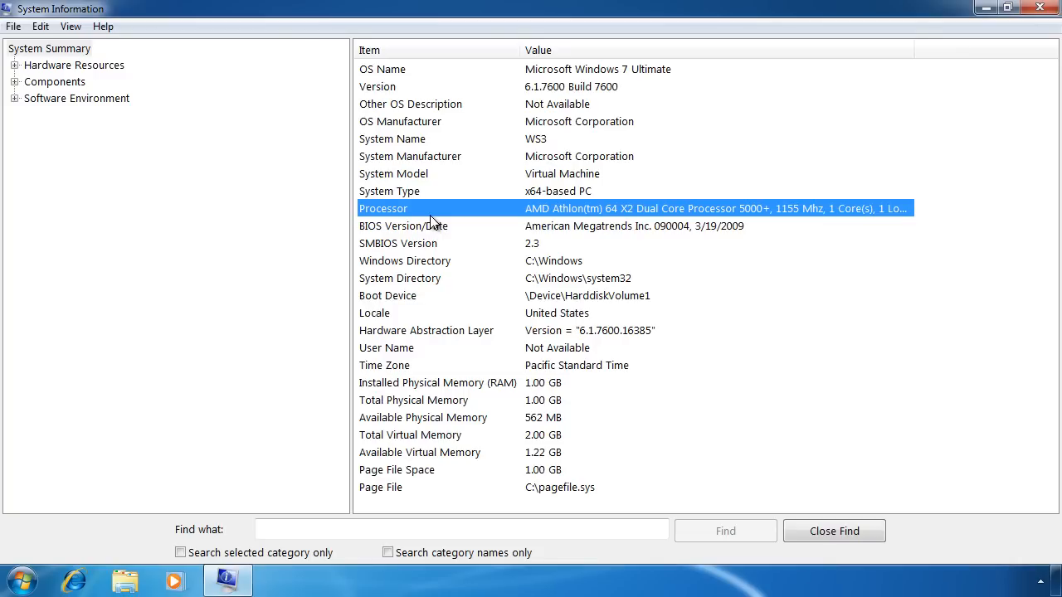
pyautogui.click(413, 400)
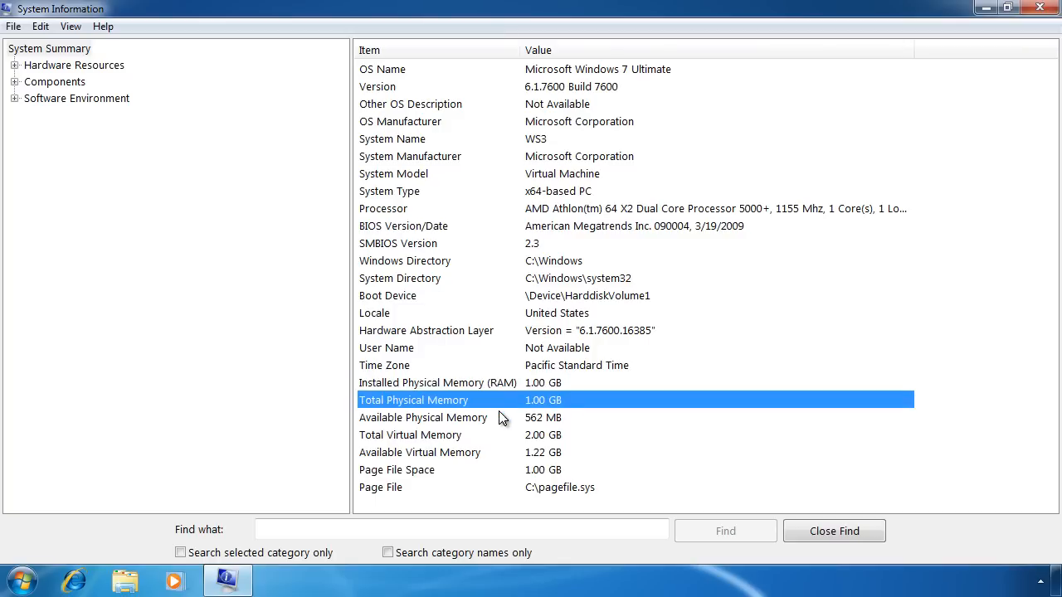
pyautogui.click(396, 469)
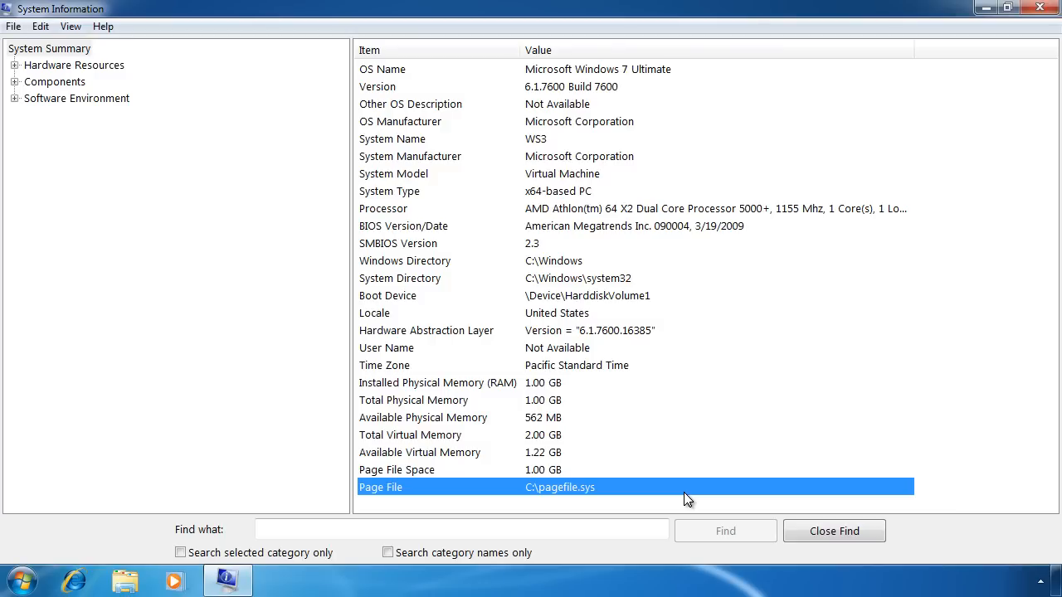
pyautogui.click(15, 65)
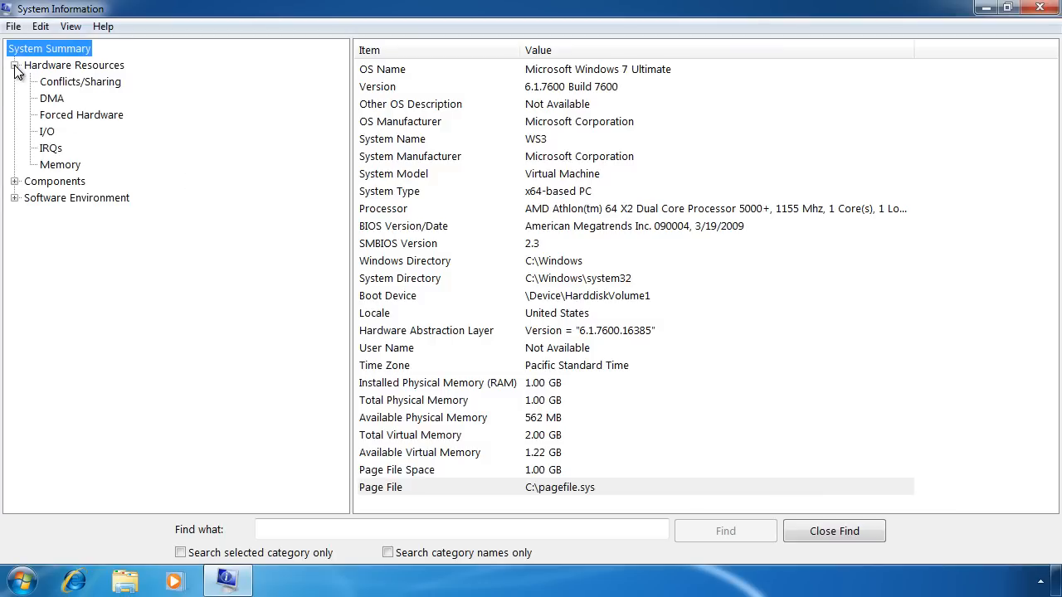
# Expand Hardware Resources and view Conflicts/Sharing, DMA, I/O and Memory address assignments
pyautogui.click(80, 82)
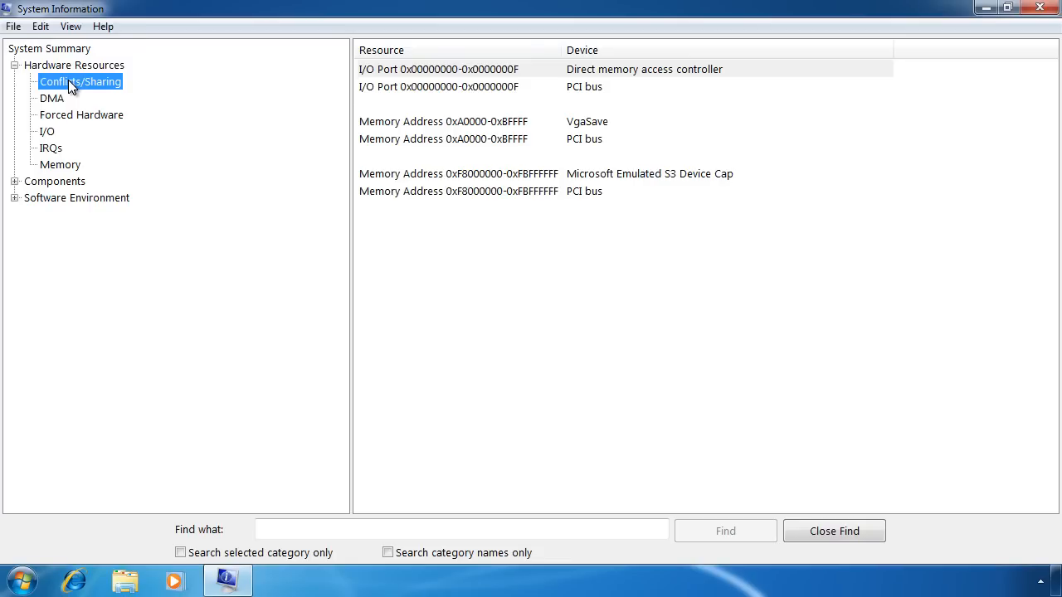
pyautogui.click(51, 98)
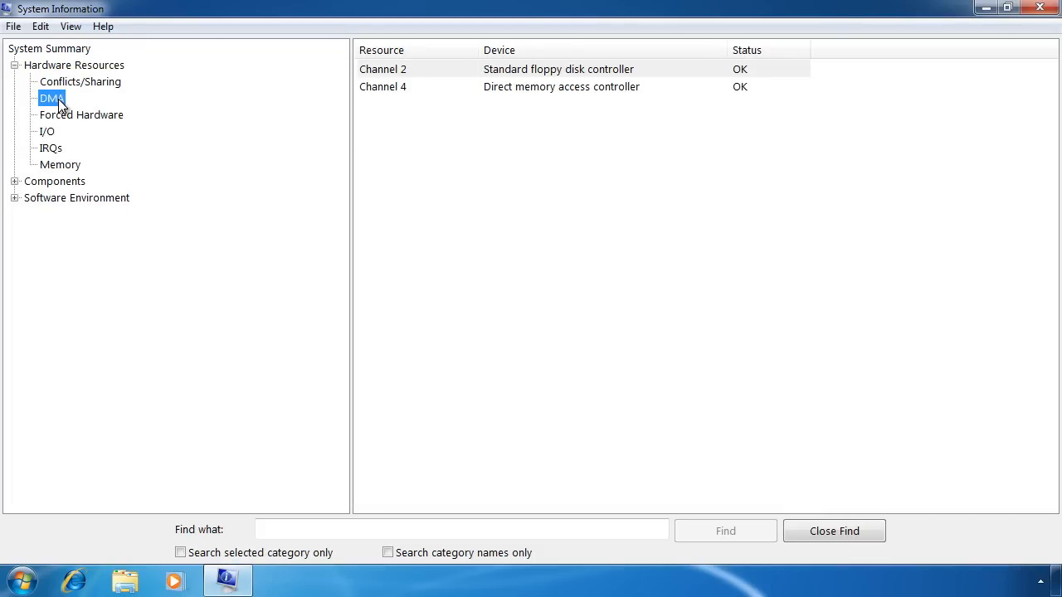
pyautogui.click(82, 114)
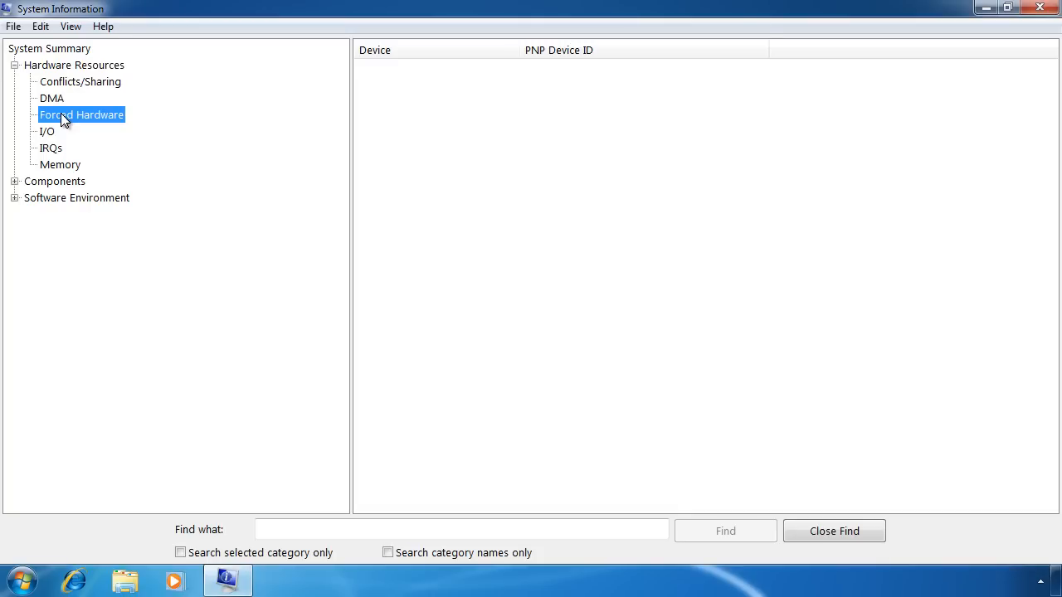
pyautogui.moveTo(51, 136)
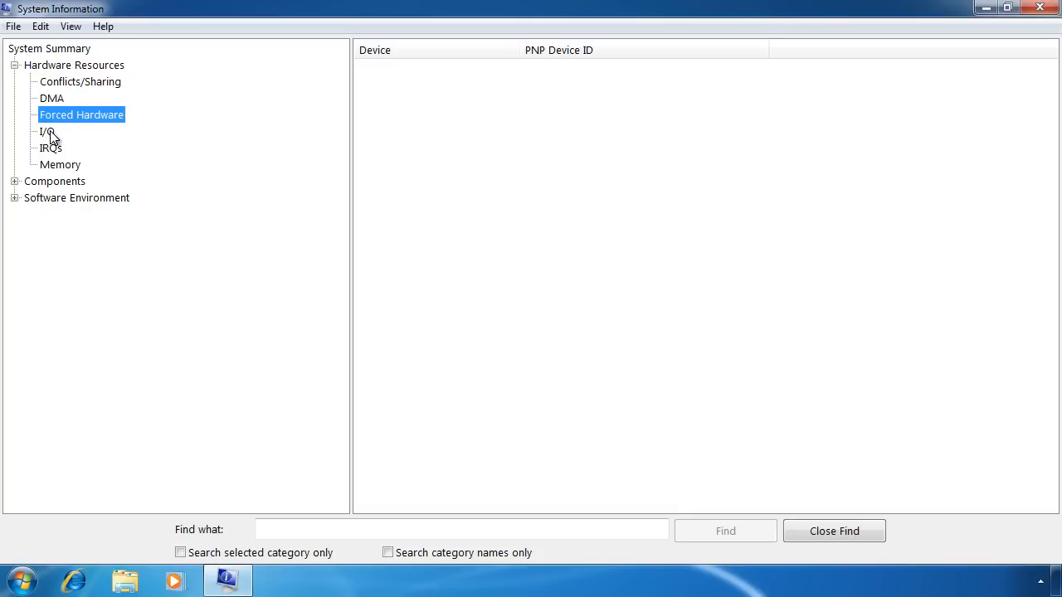
pyautogui.click(47, 131)
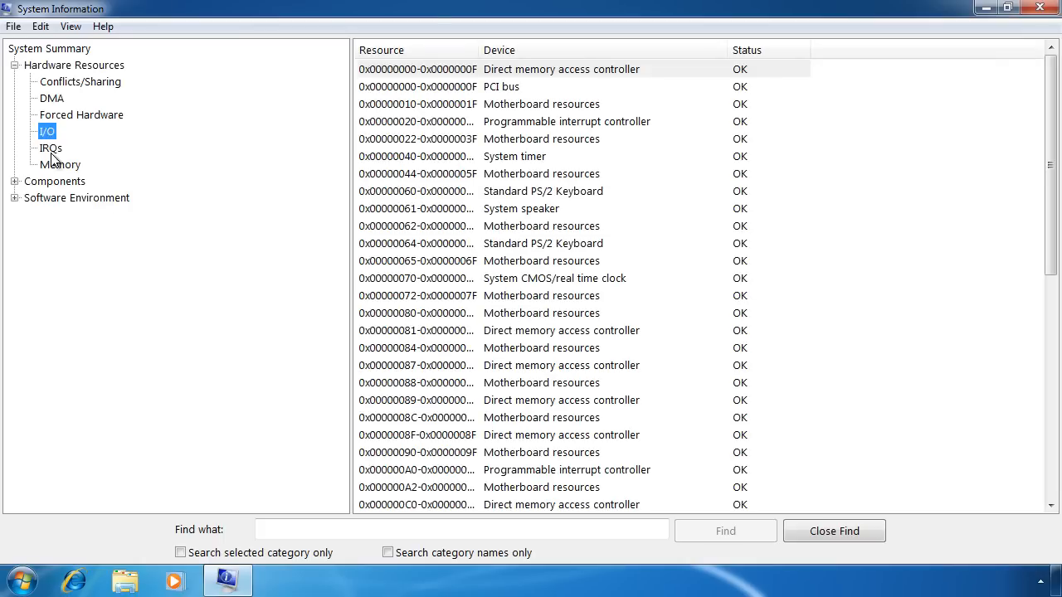
pyautogui.click(60, 165)
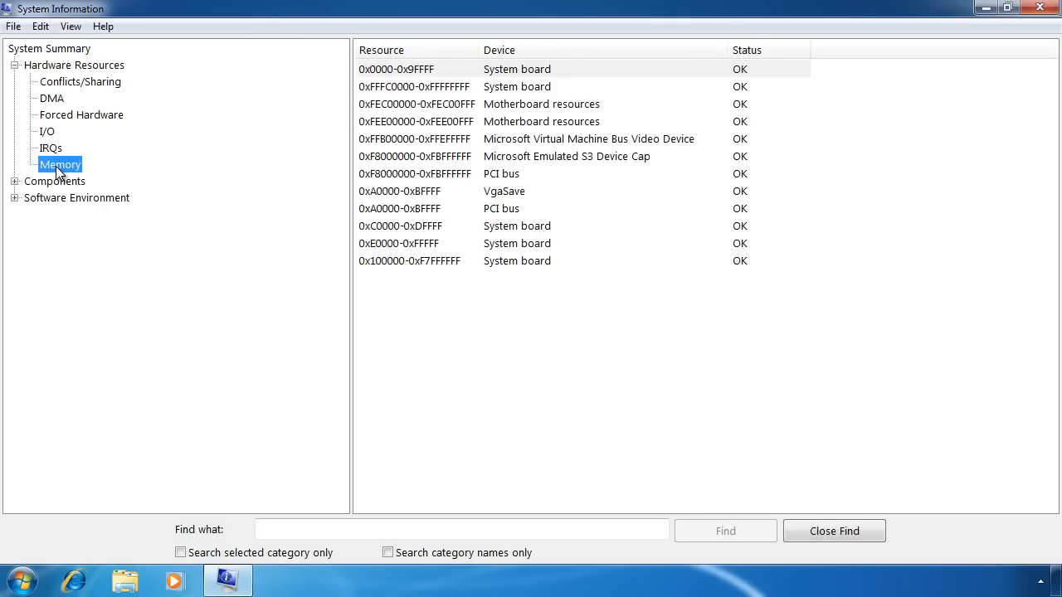
# Expand Components to view CD-ROM, Network Adapter and Multimedia Audio Codecs details
pyautogui.click(15, 181)
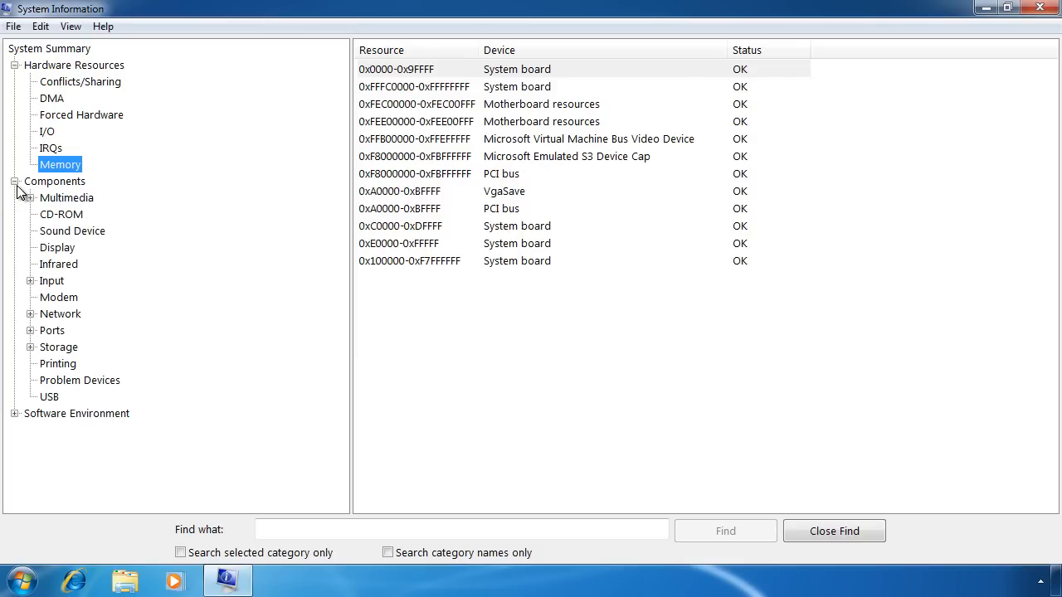
pyautogui.moveTo(64, 218)
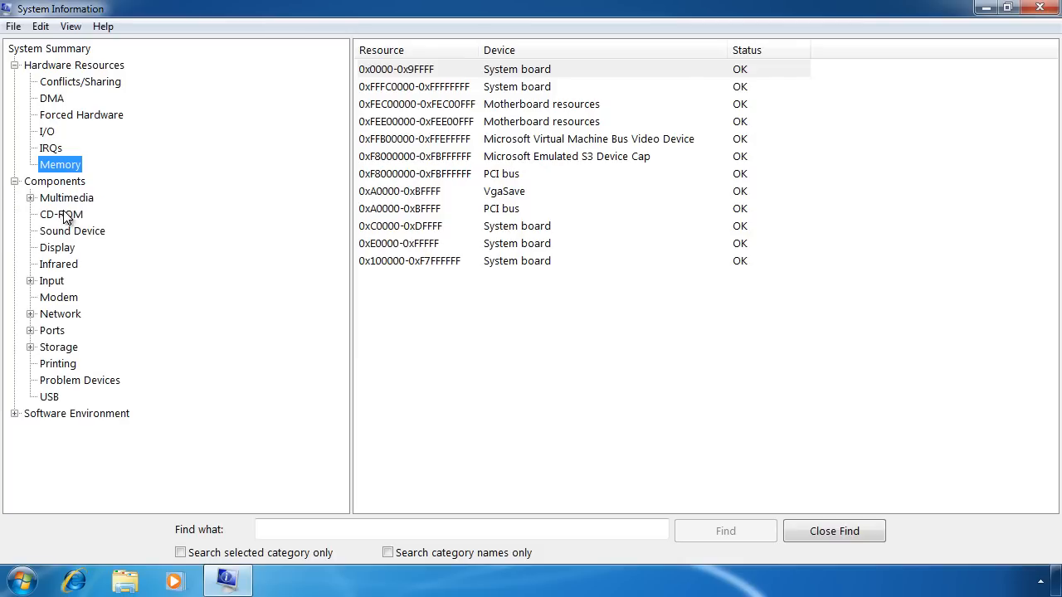
pyautogui.click(61, 214)
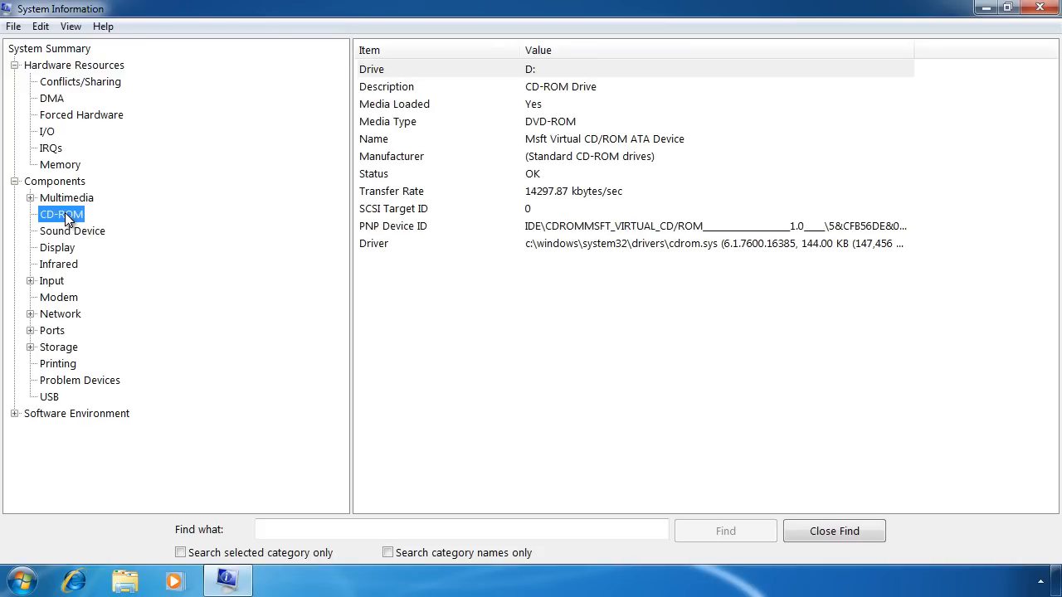
pyautogui.moveTo(66, 272)
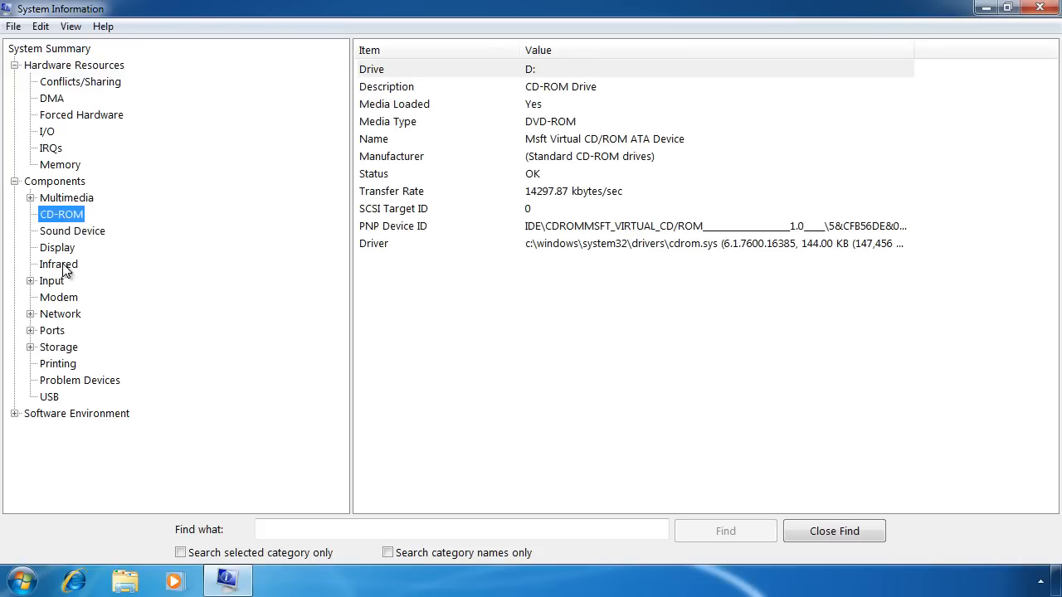
pyautogui.click(30, 314)
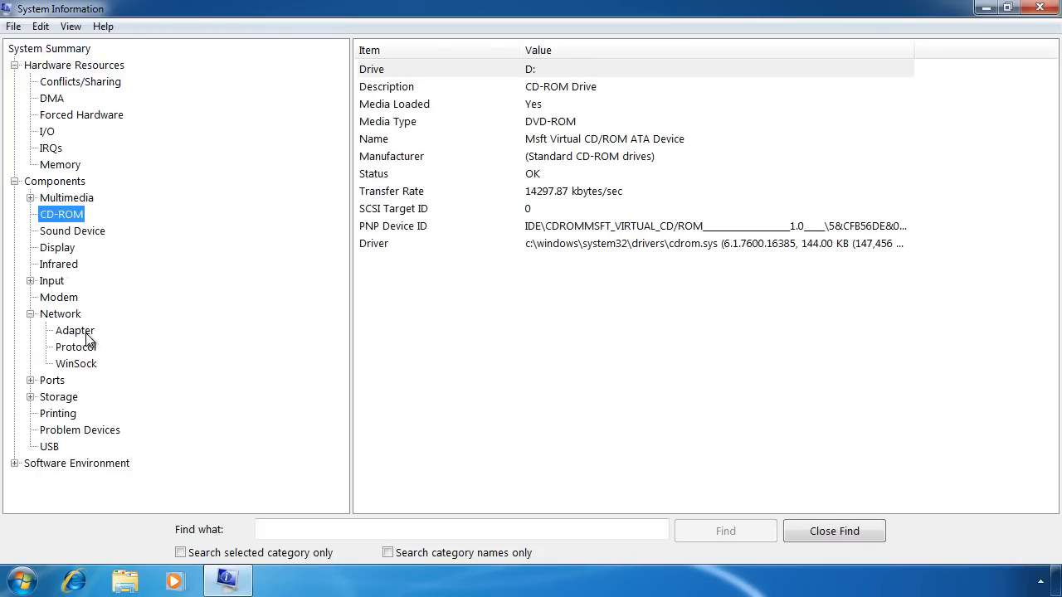
pyautogui.click(73, 330)
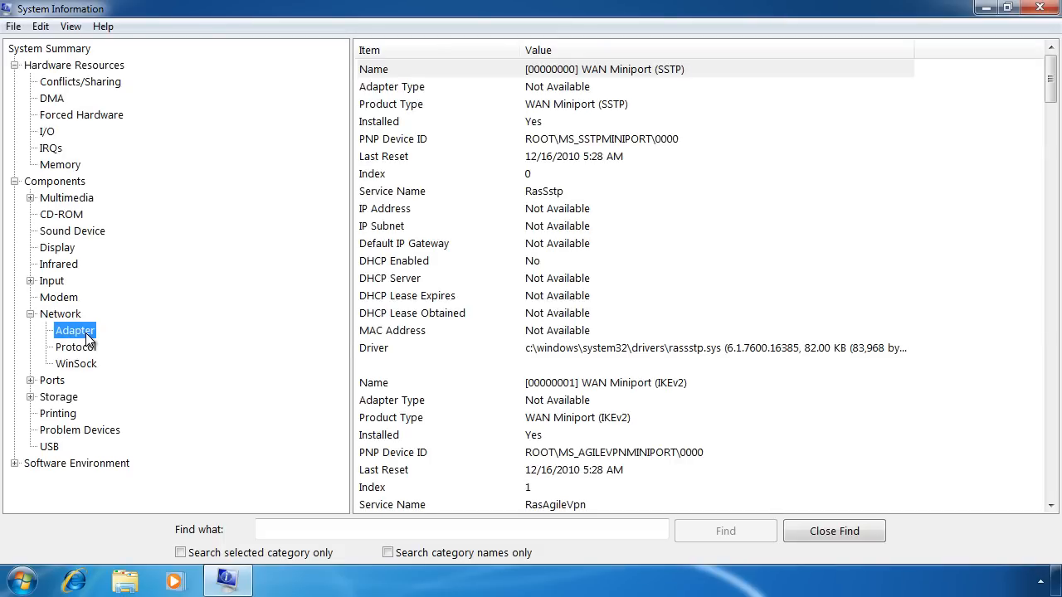
pyautogui.moveTo(58, 222)
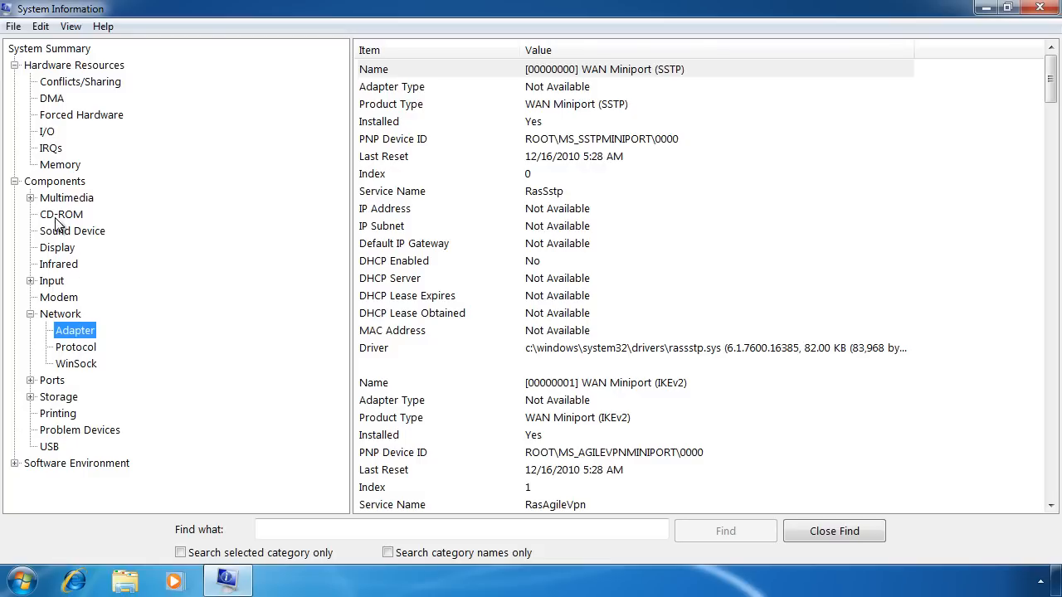
pyautogui.click(15, 197)
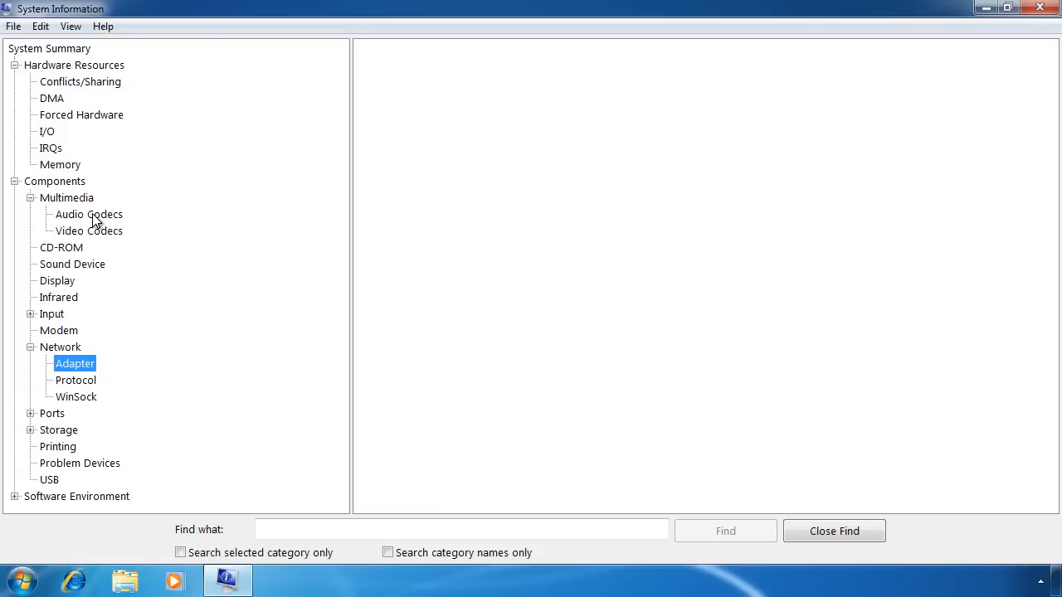
pyautogui.click(89, 214)
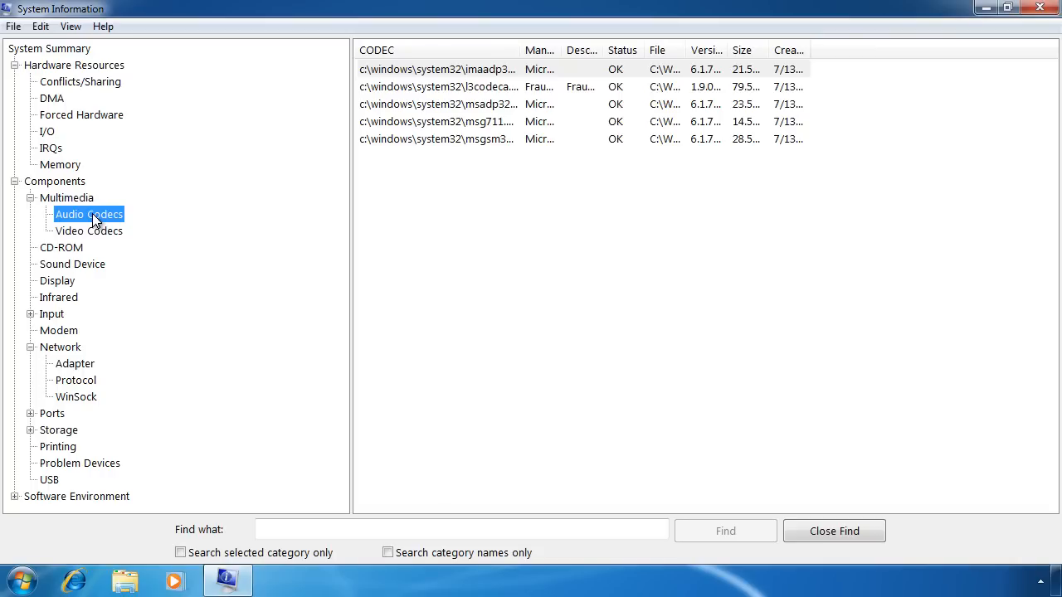
# Under Software Environment view System Drivers, Environment Variables and Print Jobs
pyautogui.scroll(-3)
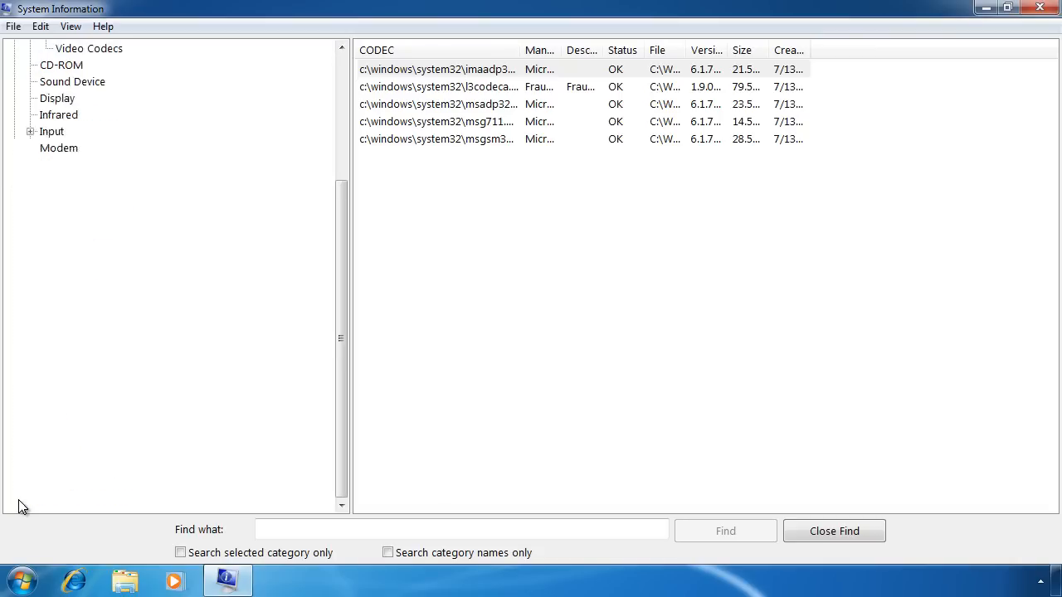
pyautogui.scroll(-3)
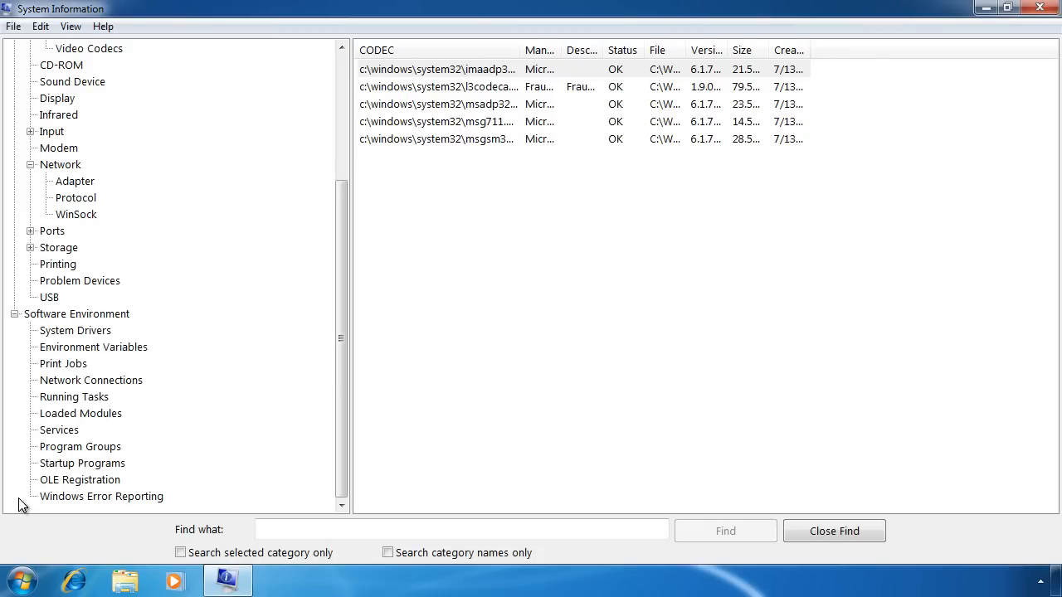
pyautogui.moveTo(93, 365)
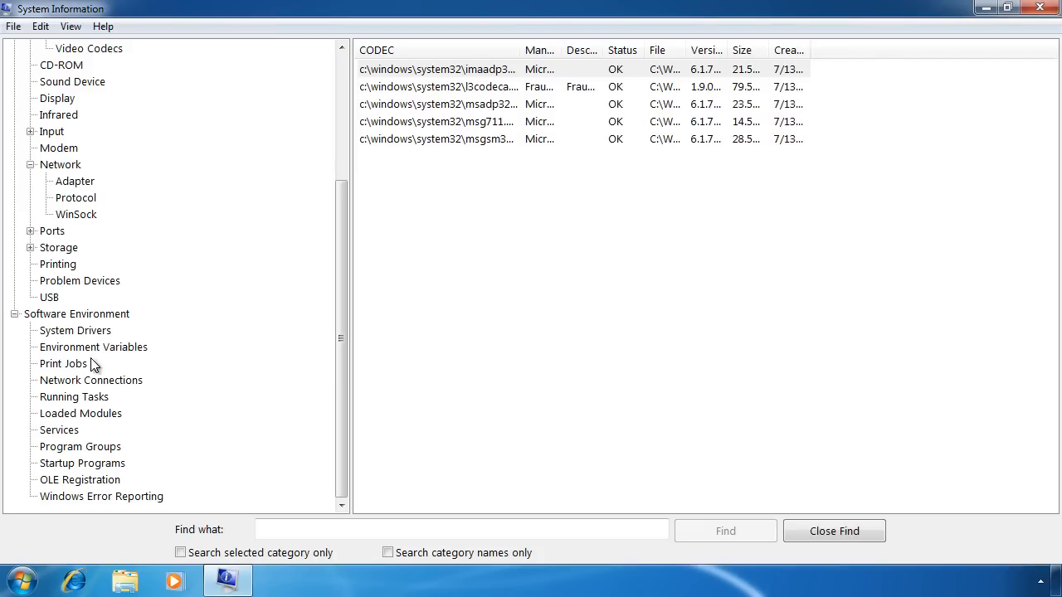
pyautogui.click(75, 330)
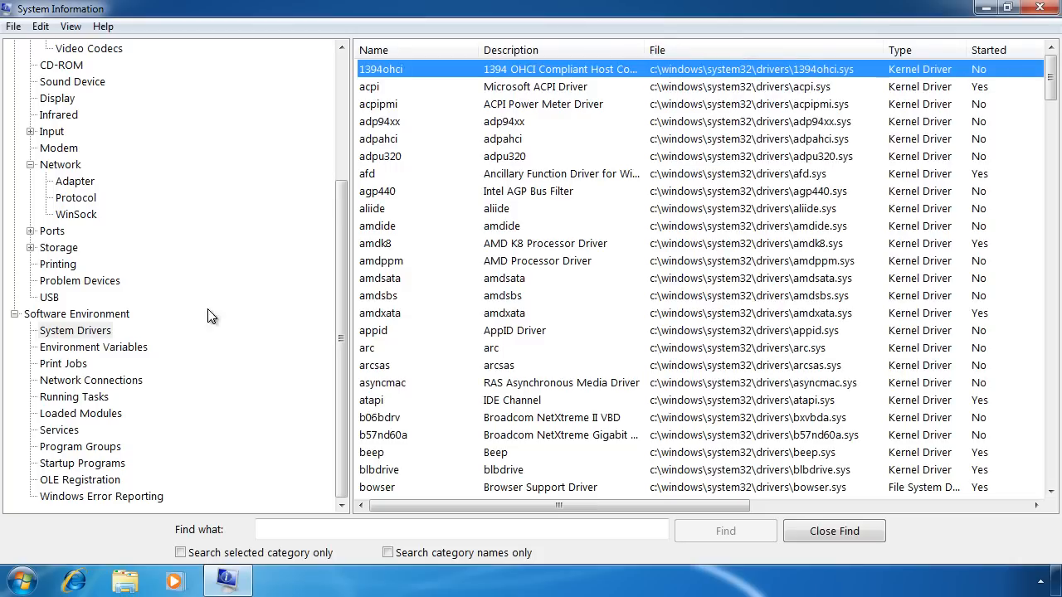
pyautogui.moveTo(93, 339)
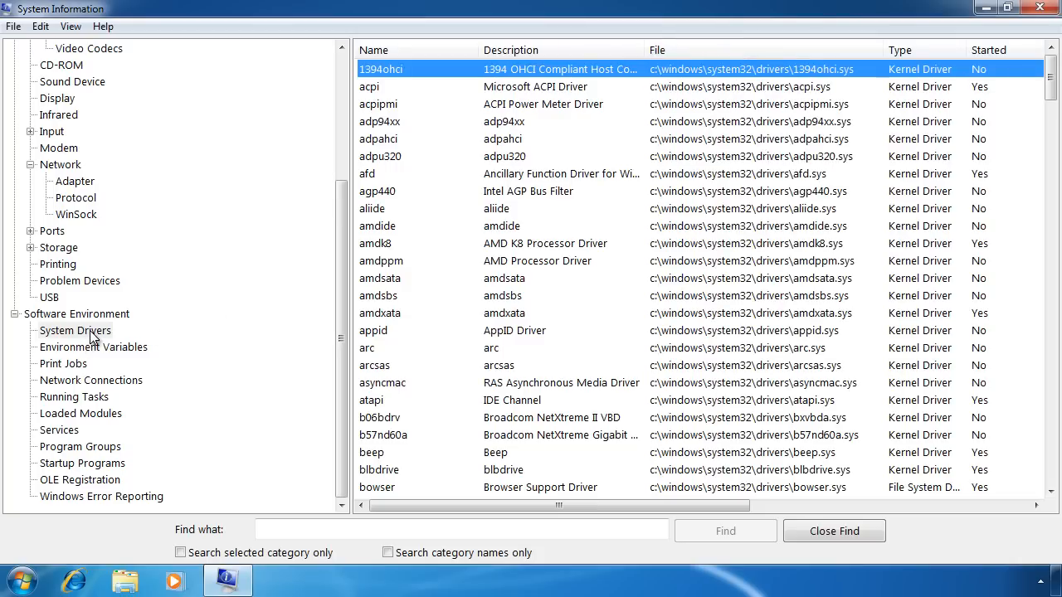
pyautogui.click(93, 346)
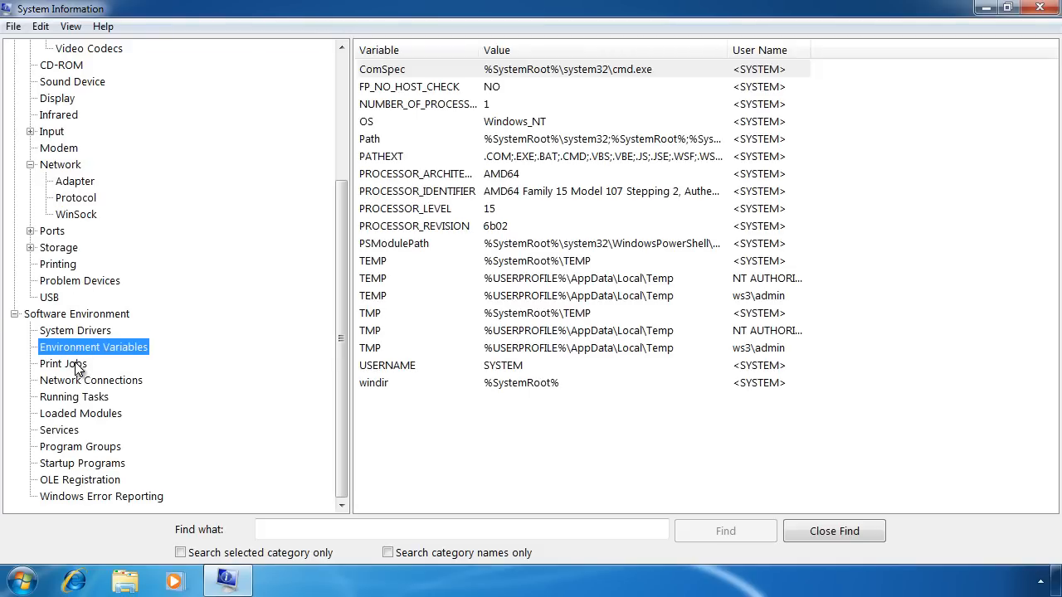
pyautogui.click(63, 364)
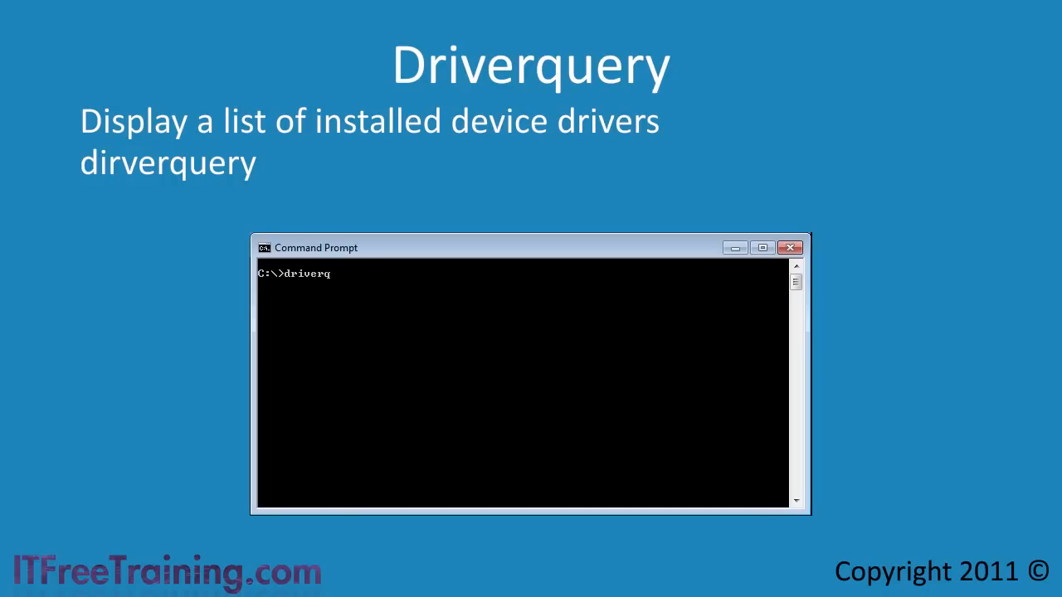
# Run driverquery, then driverquery /si for signed drivers, then driverquery /v for verbose details
pyautogui.press('Return')
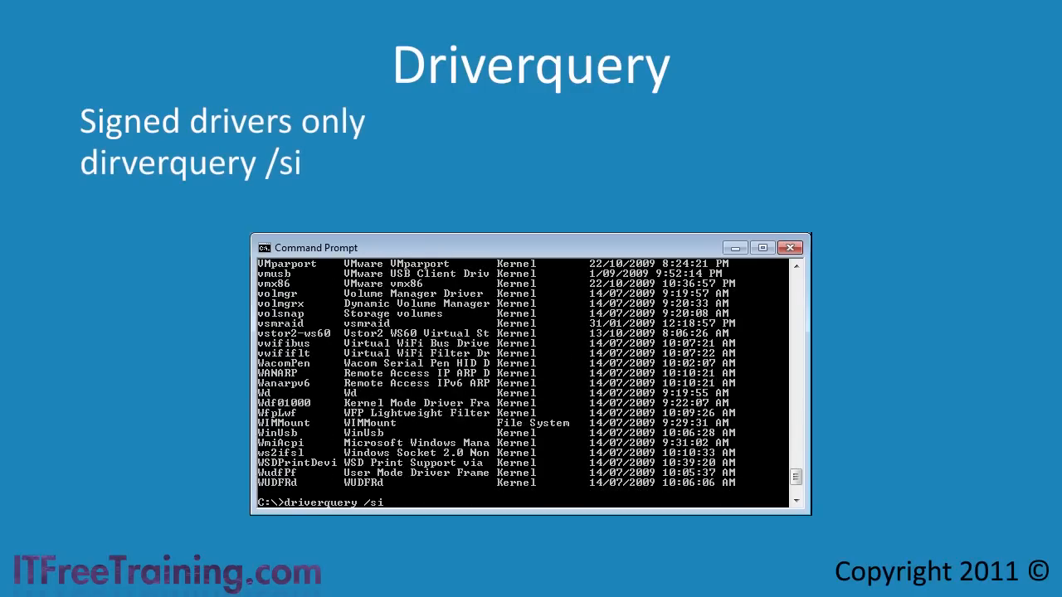
pyautogui.press('Return')
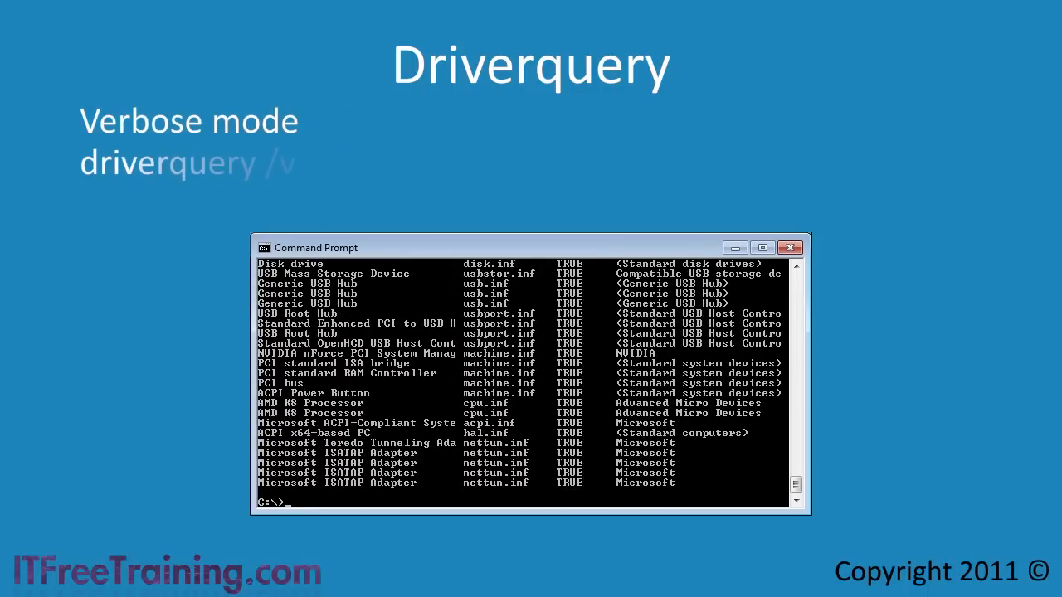
pyautogui.write('driverquery /v')
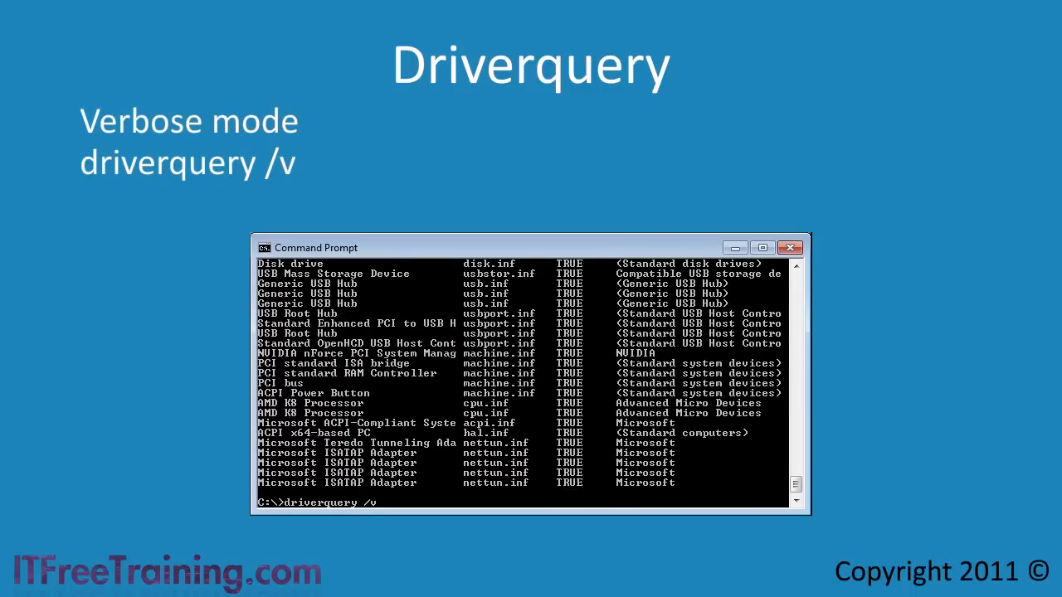
pyautogui.press('Return')
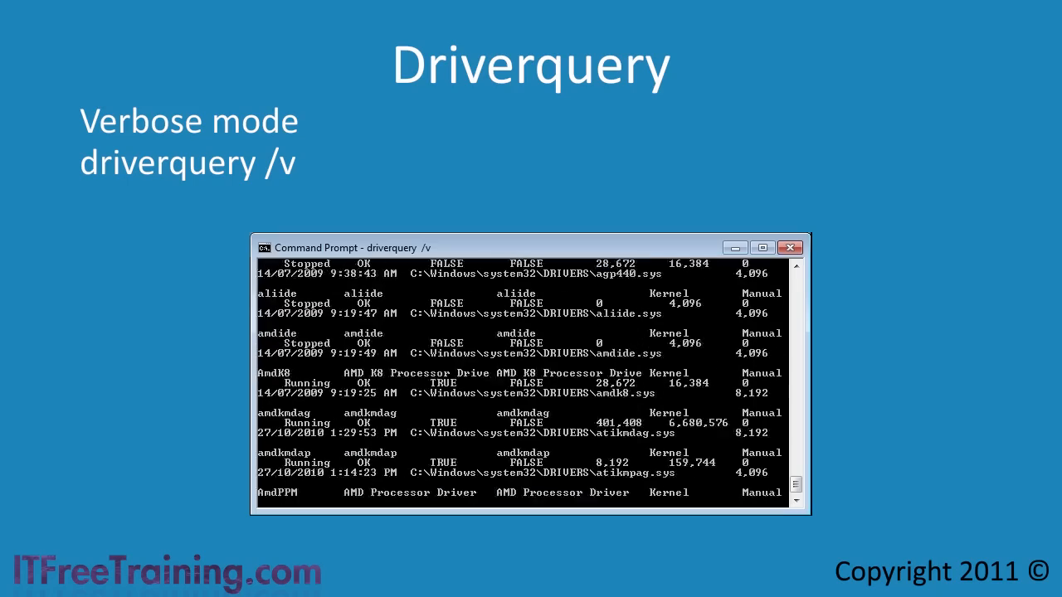
pyautogui.scroll(-3)
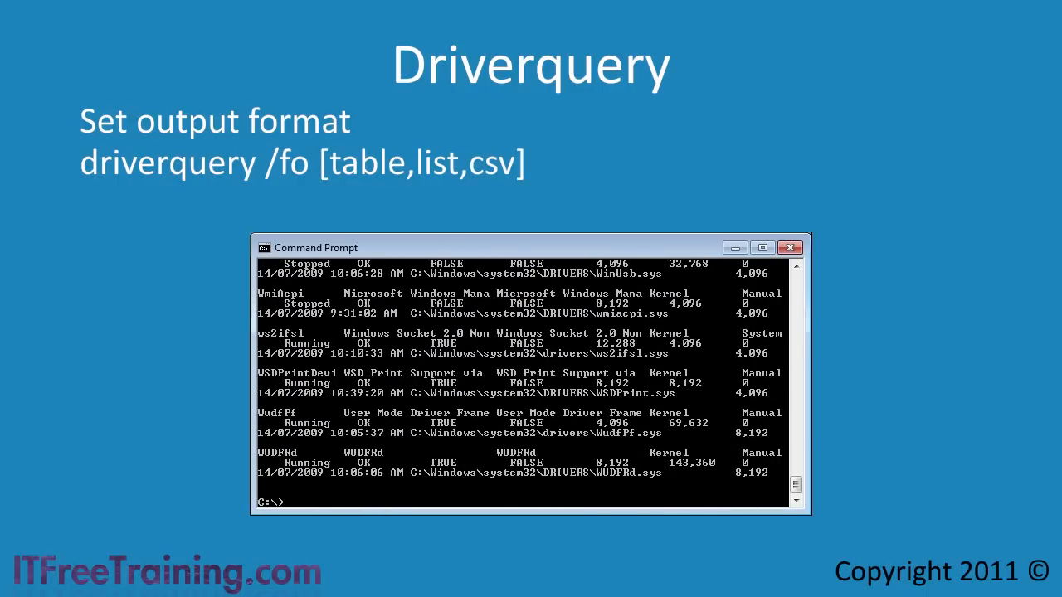
# Run driverquery /fo list to show driver details in list format
pyautogui.write('driverqu')
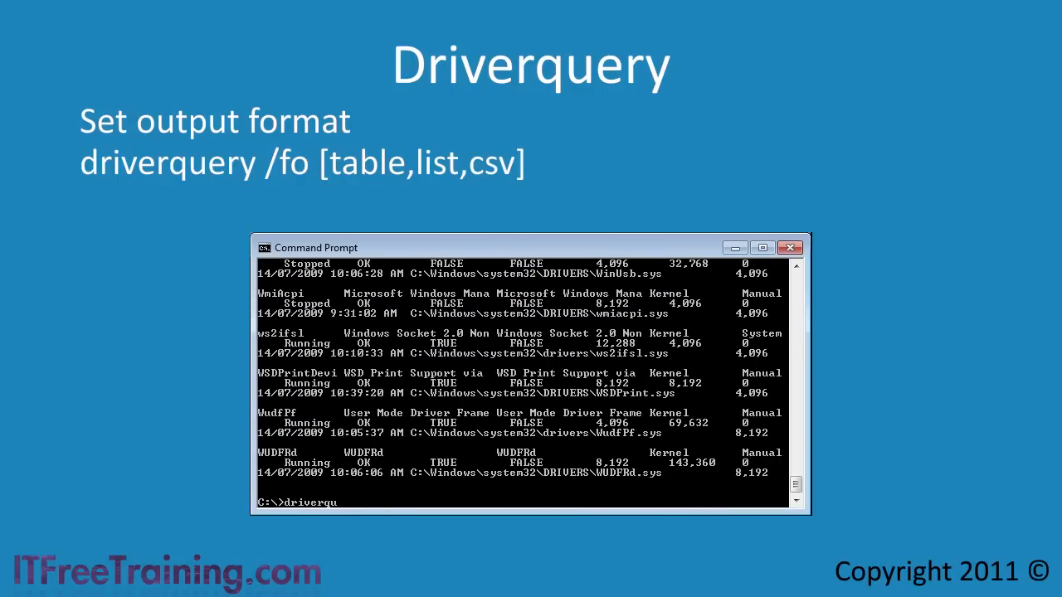
pyautogui.write('ery /fo list')
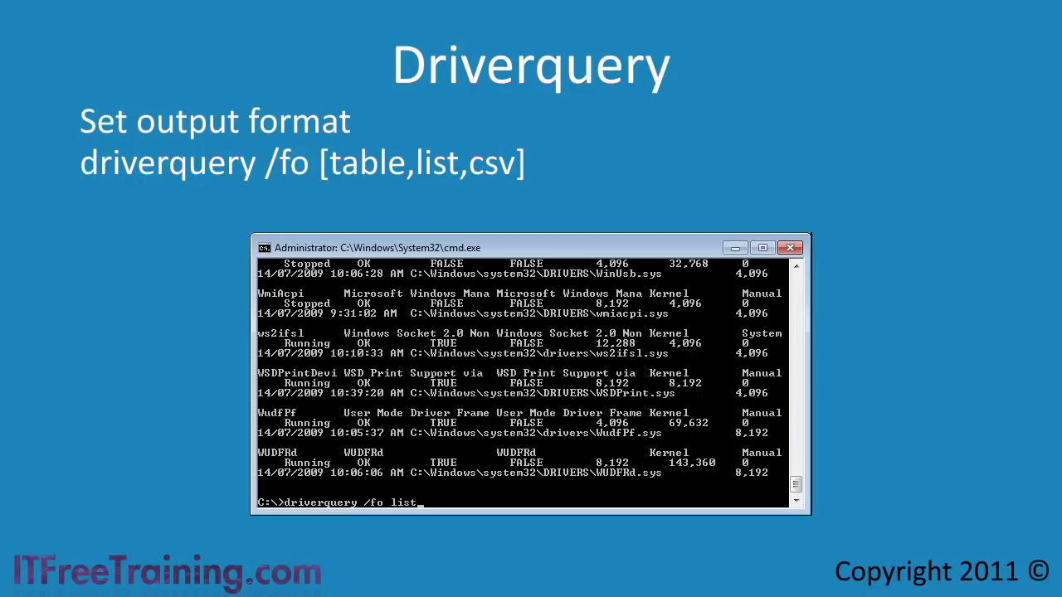
pyautogui.press('Return')
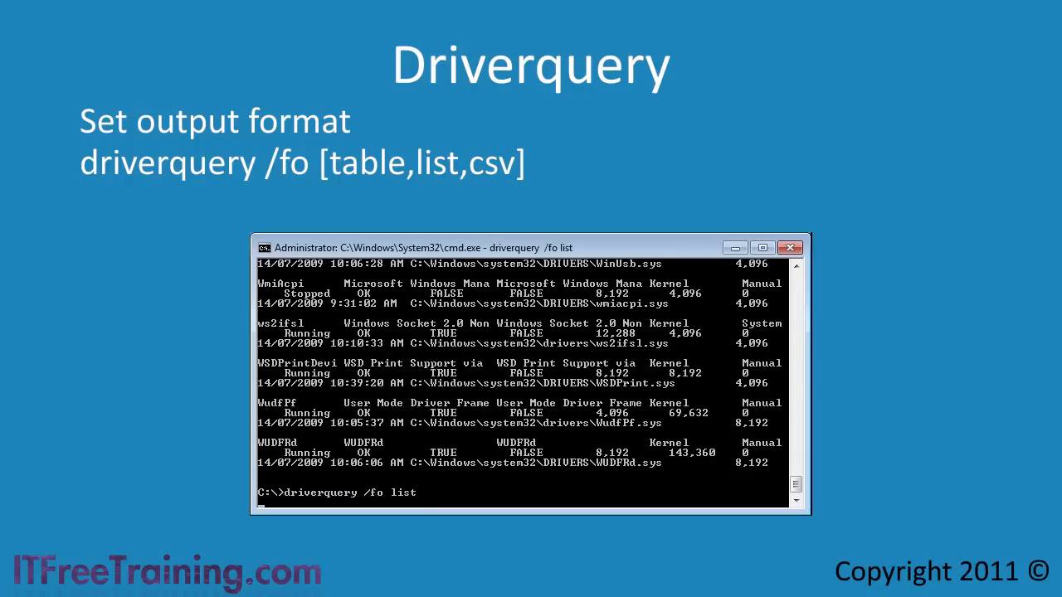
pyautogui.press('Return')
pyautogui.write('driverquery /')
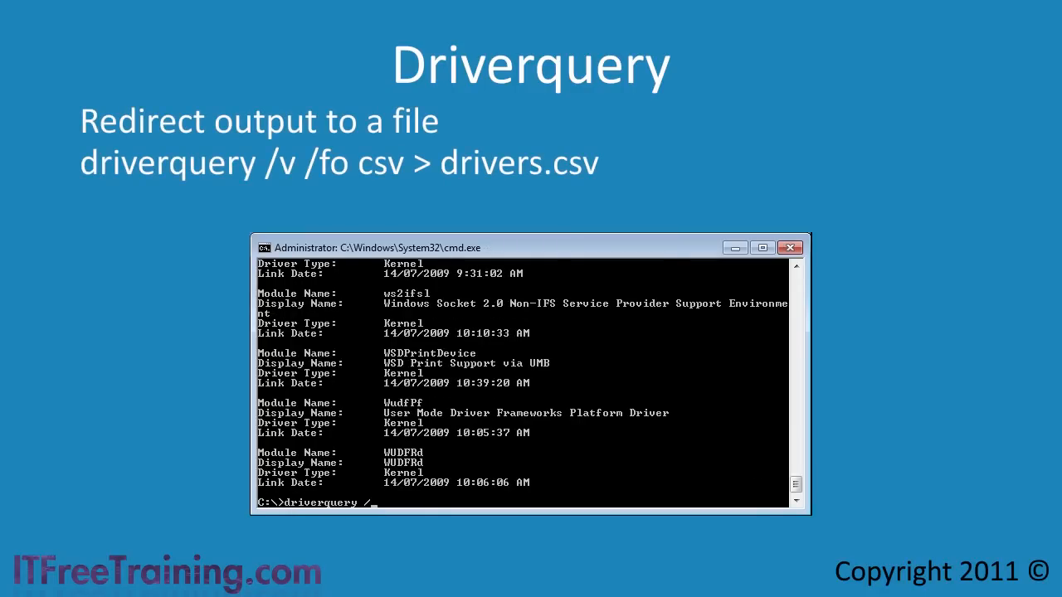
# Run driverquery /v /fo csv > drivers.csv to save verbose CSV output to drivers.csv
pyautogui.write('v /fo csv')
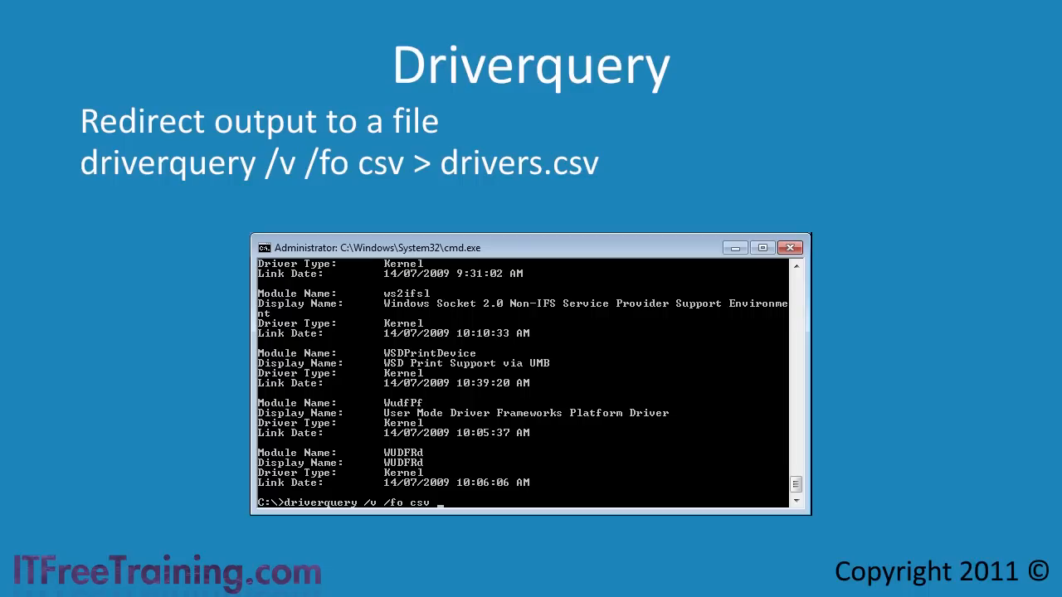
pyautogui.write('> drivers.')
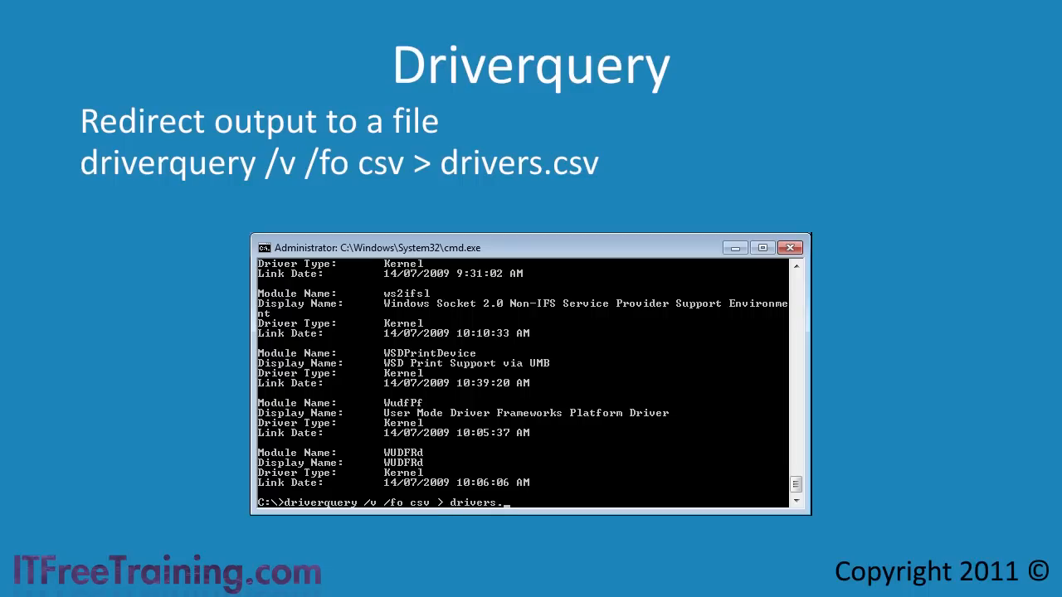
pyautogui.press('Return')
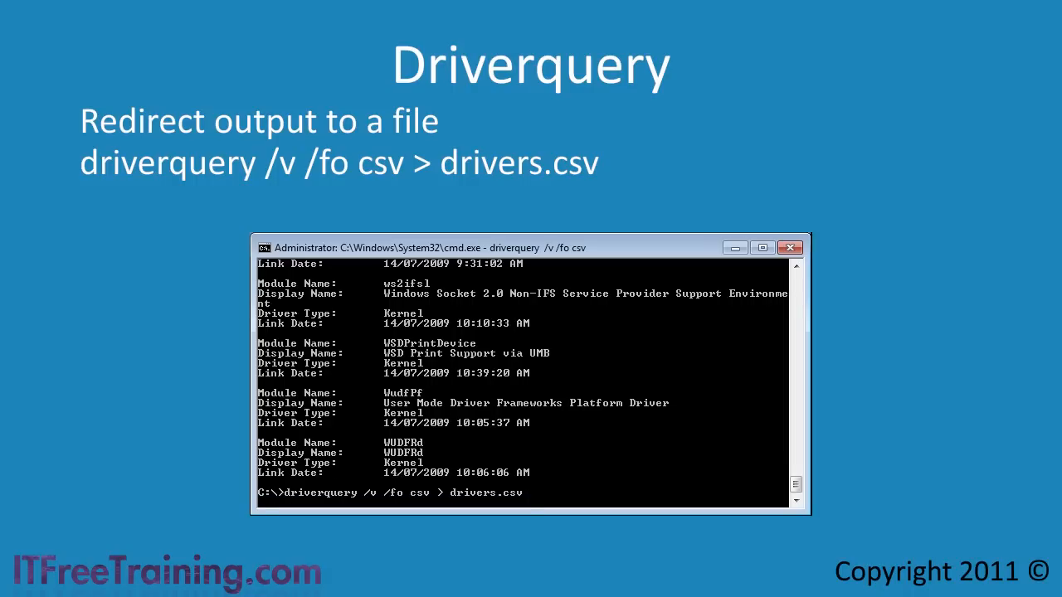
pyautogui.press('Return')
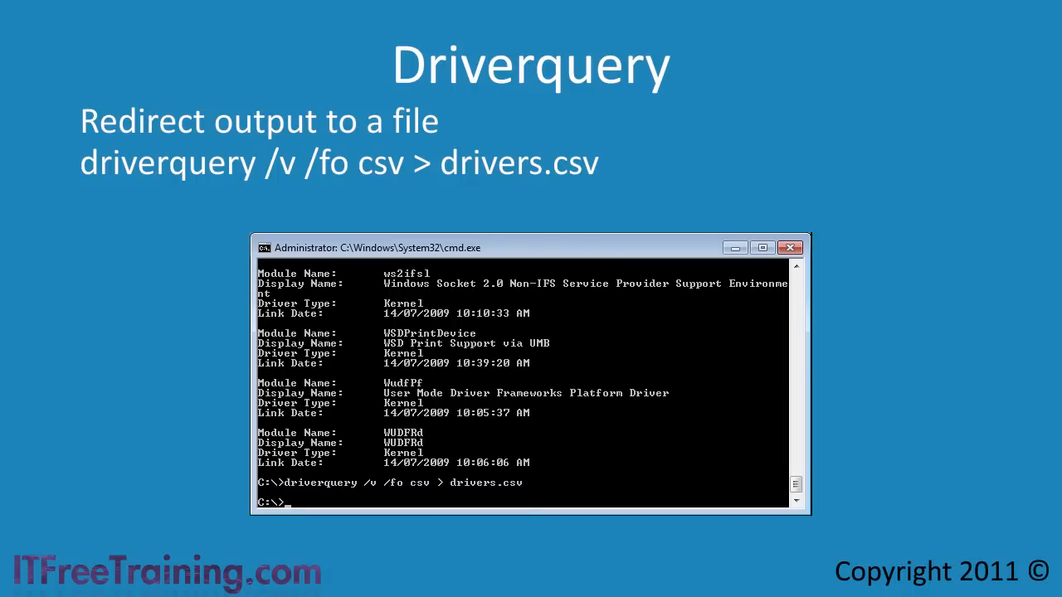